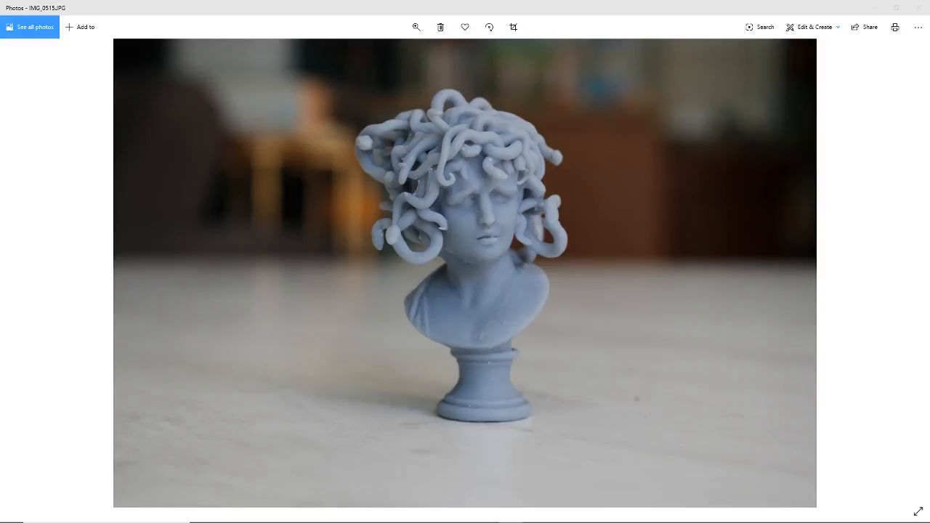
pyautogui.moveTo(692, 272)
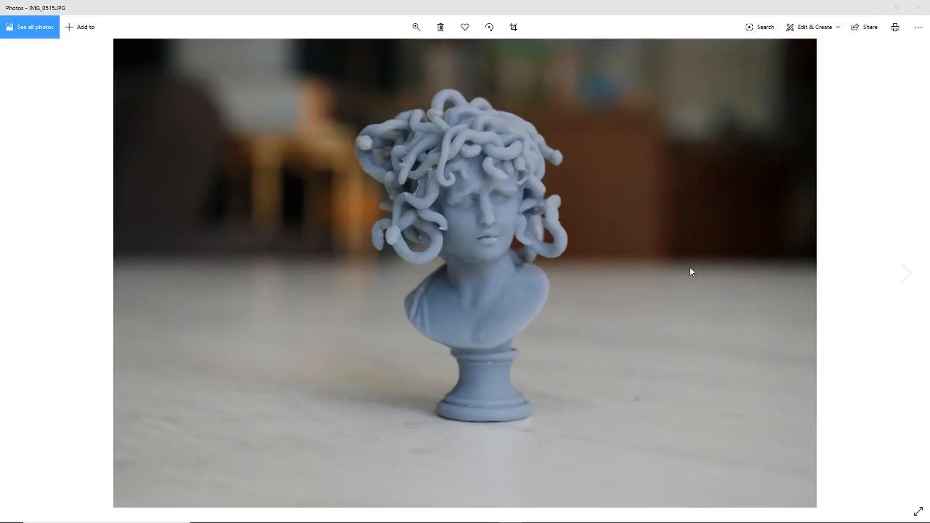
pyautogui.moveTo(628, 272)
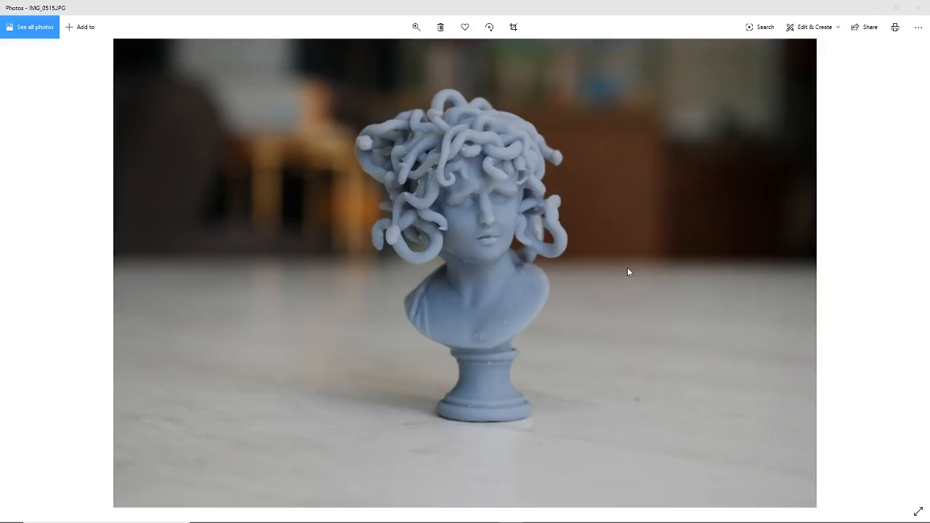
pyautogui.moveTo(619, 262)
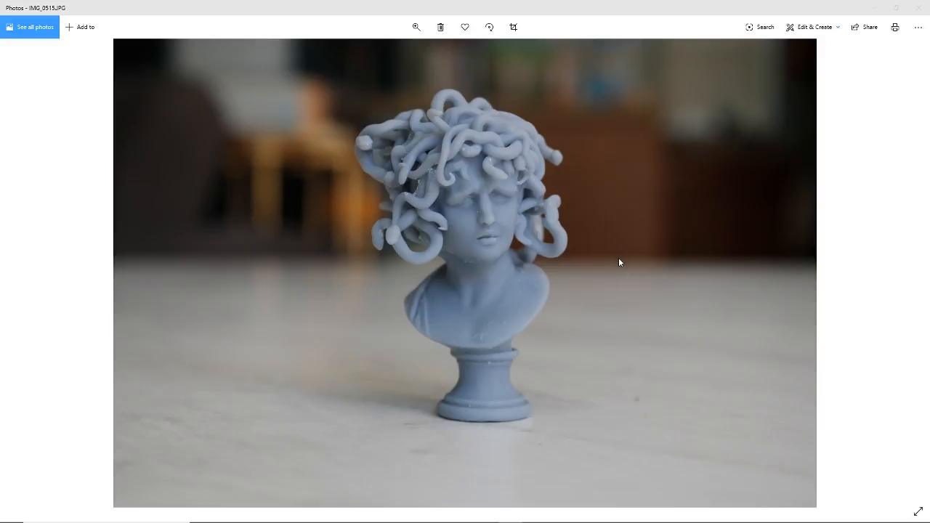
pyautogui.moveTo(612, 262)
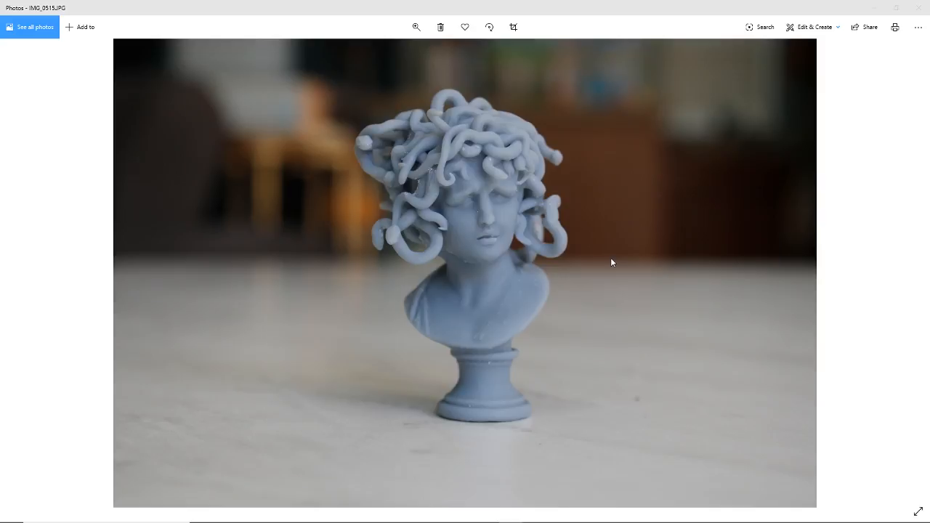
pyautogui.moveTo(611, 267)
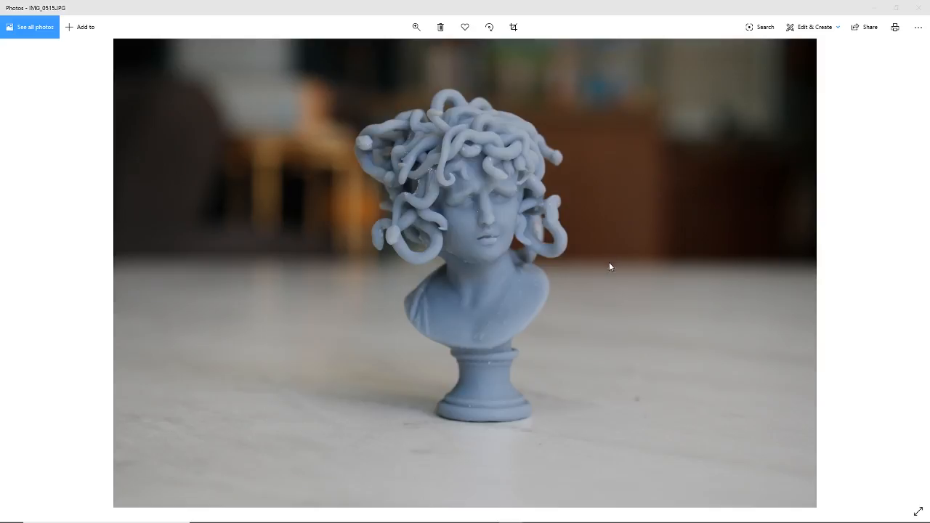
pyautogui.moveTo(609, 298)
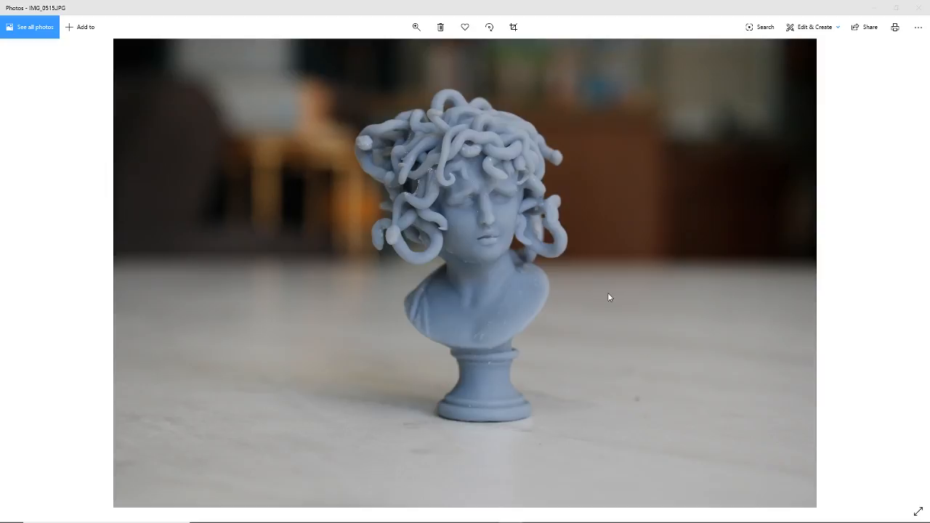
pyautogui.moveTo(610, 295)
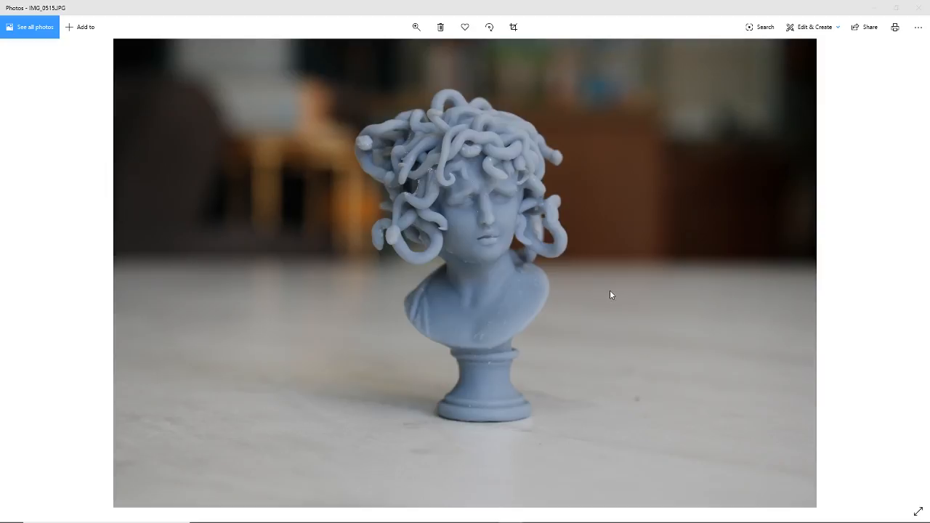
pyautogui.moveTo(610, 294)
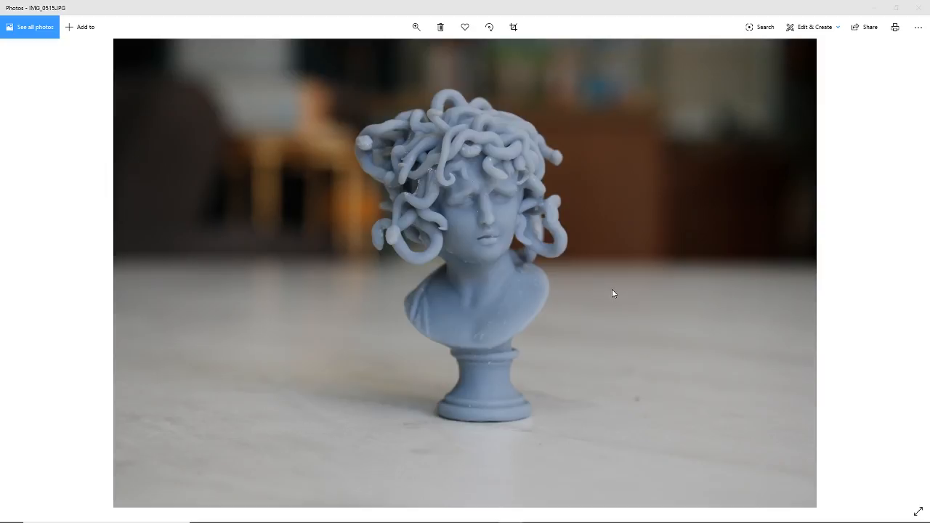
pyautogui.moveTo(613, 286)
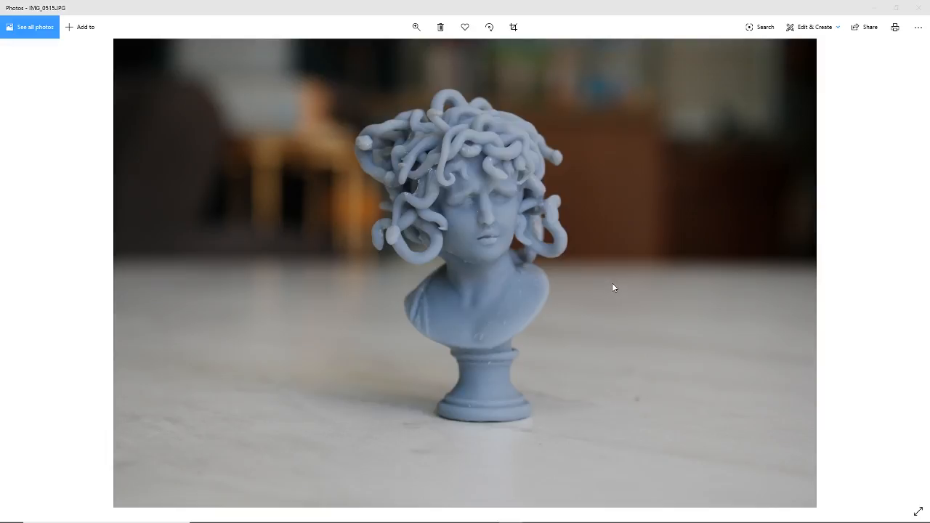
pyautogui.moveTo(514, 198)
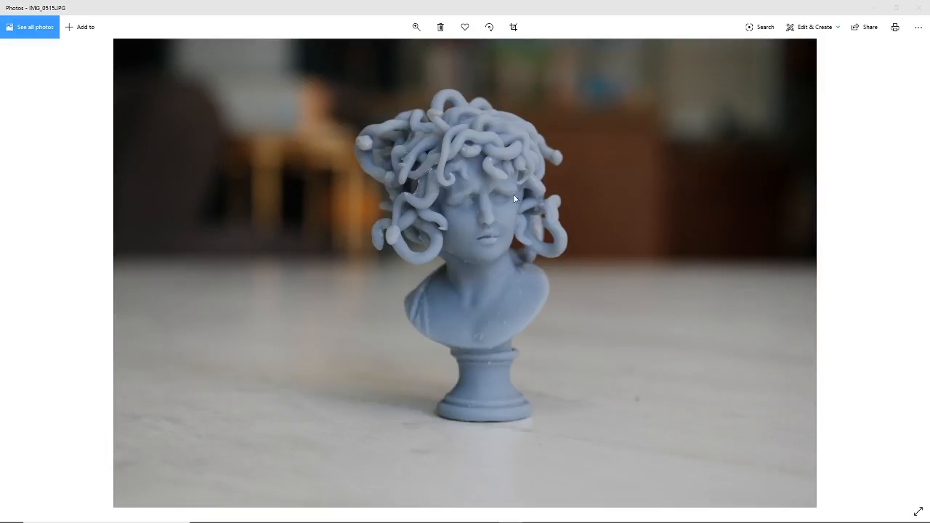
pyautogui.moveTo(503, 110)
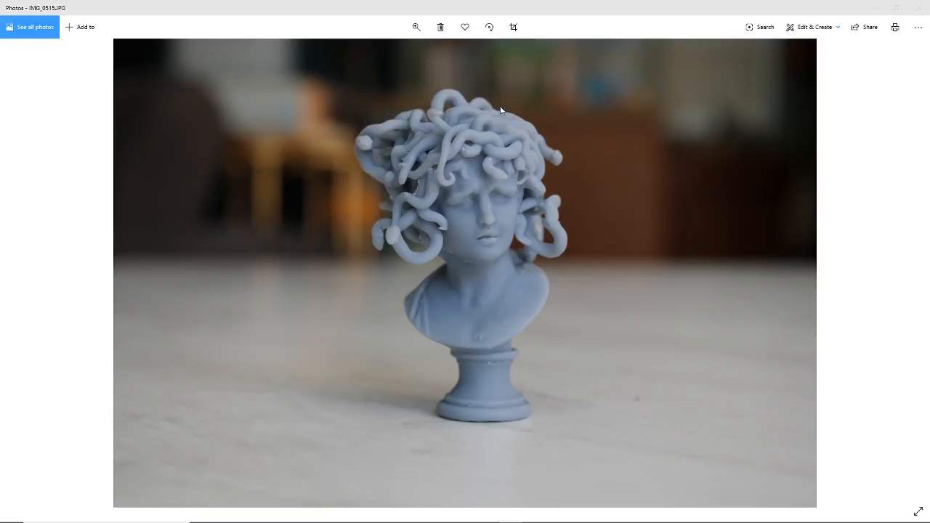
pyautogui.moveTo(468, 161)
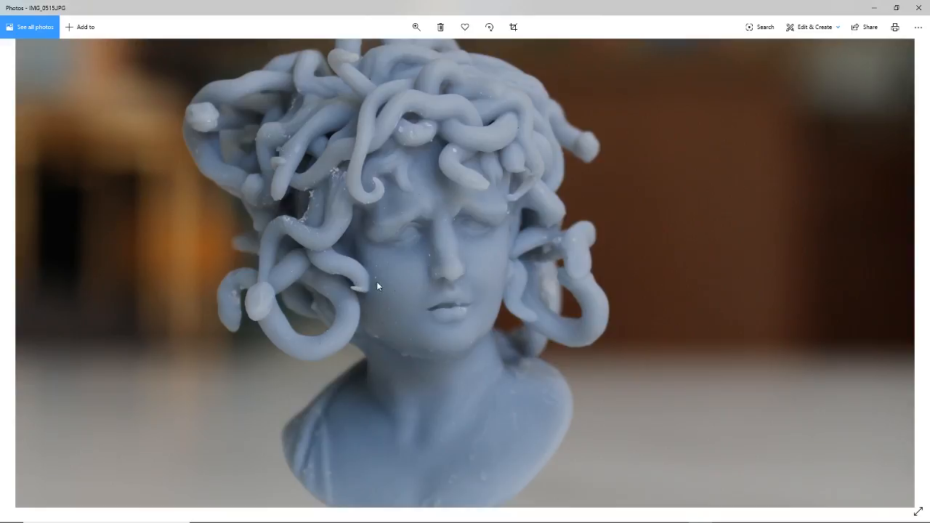
pyautogui.moveTo(500, 168)
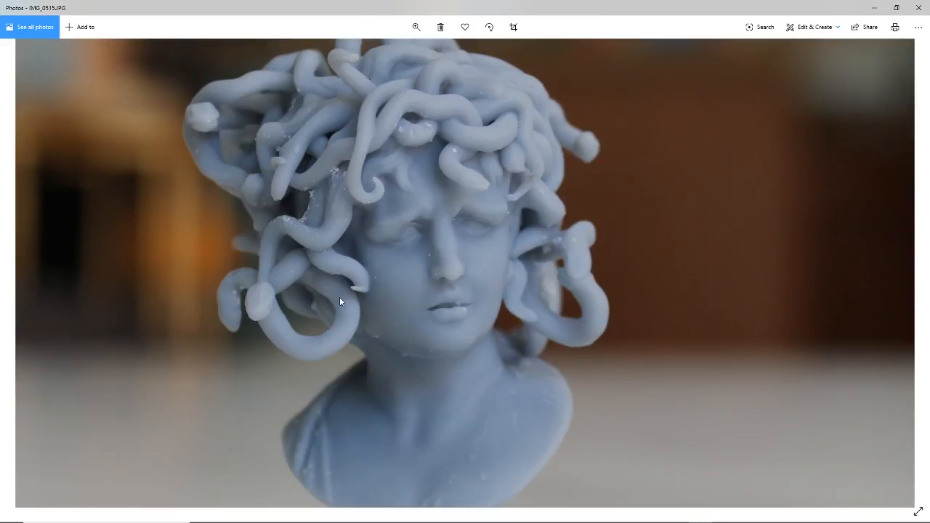
# - Zoom into the Medusa bust photo to inspect a snake coil and the cheek's surface specks
pyautogui.click(415, 26)
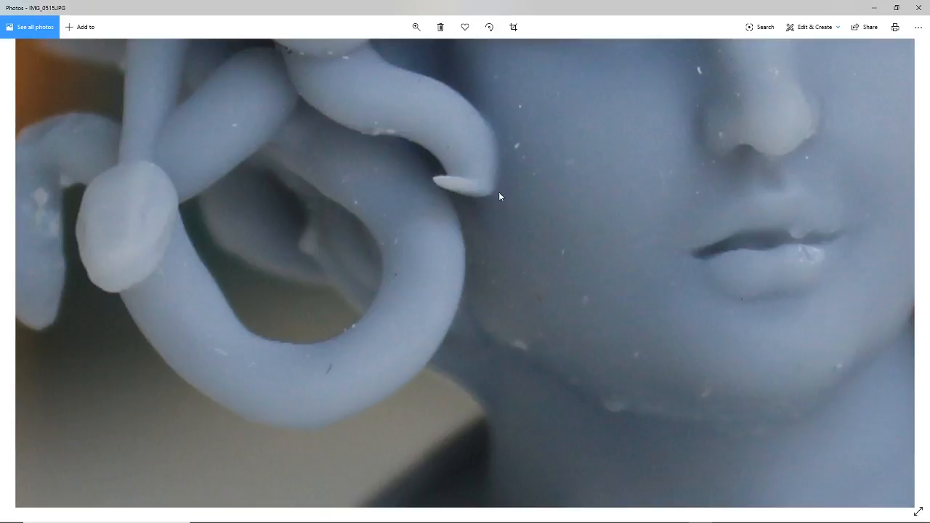
pyautogui.moveTo(465, 180)
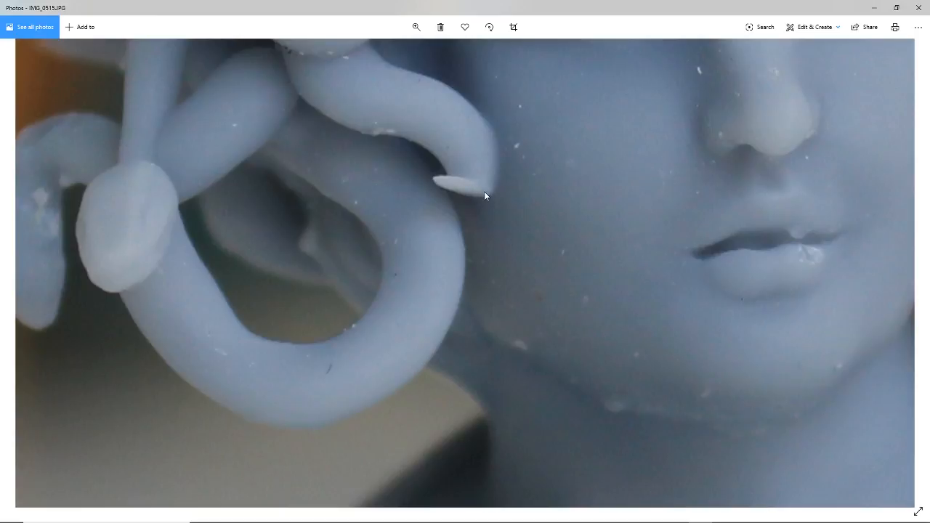
pyautogui.moveTo(477, 200)
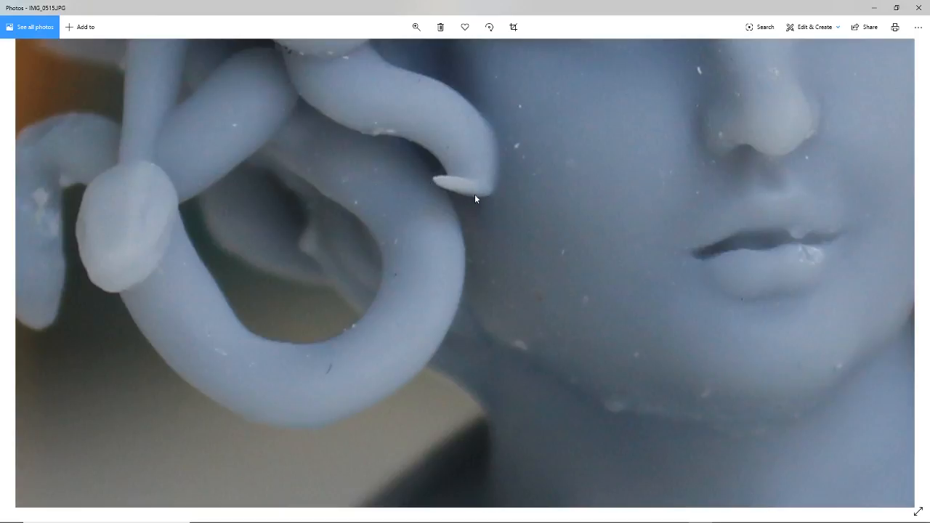
pyautogui.moveTo(556, 218)
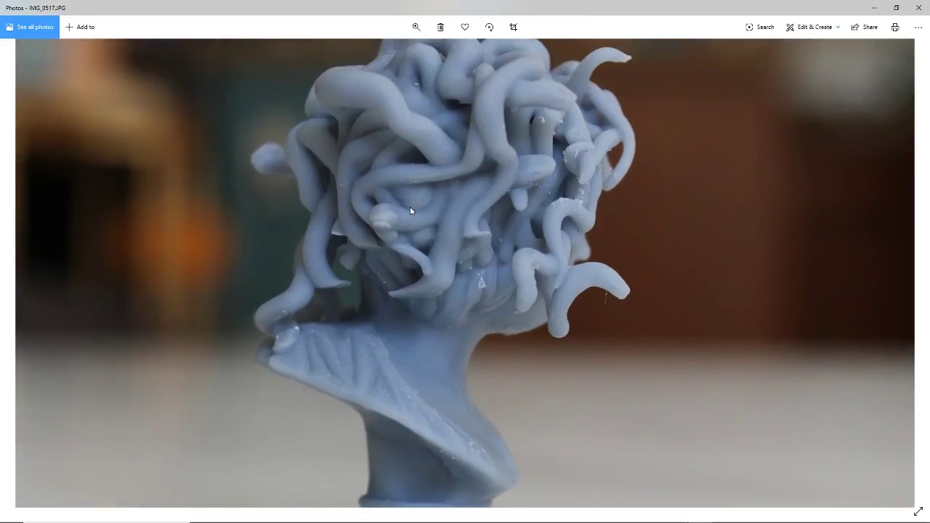
pyautogui.moveTo(532, 154)
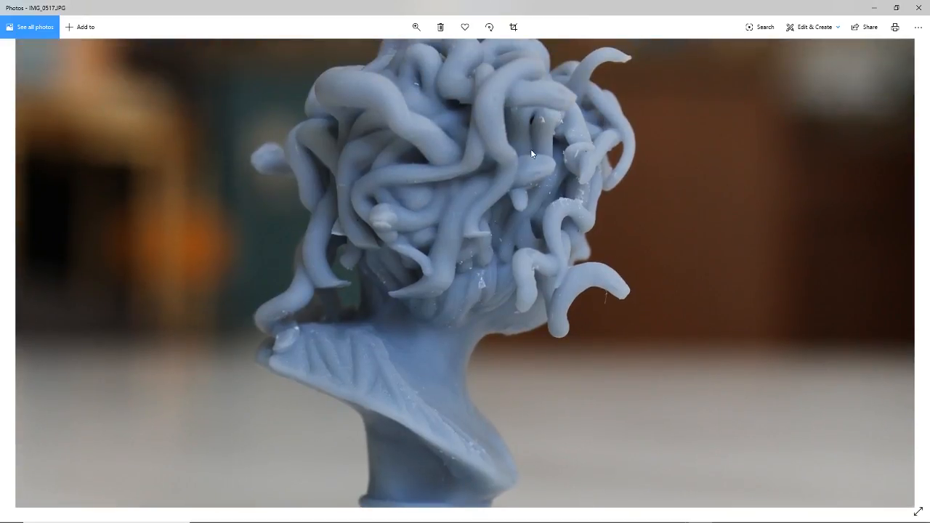
# - Advance to the side-angle photo showing the bust's tangled snake hair from behind
pyautogui.click(416, 26)
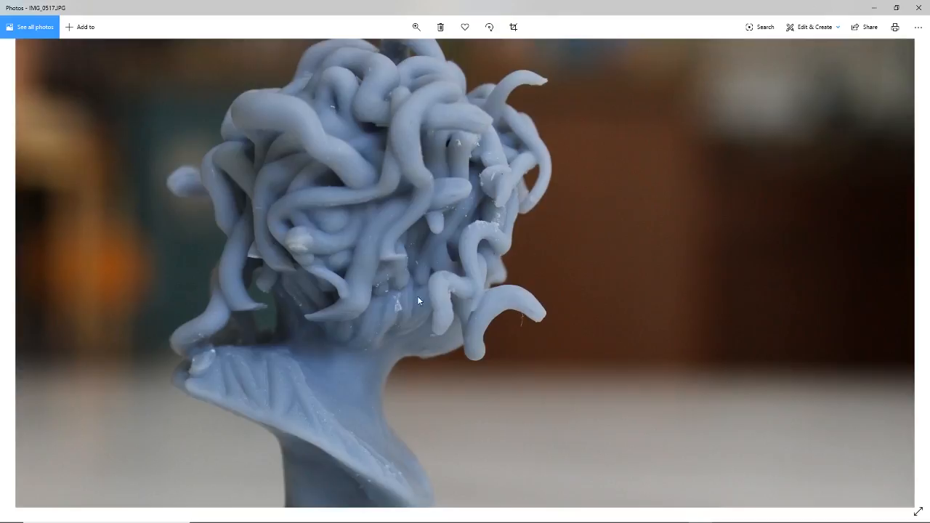
pyautogui.moveTo(465, 148)
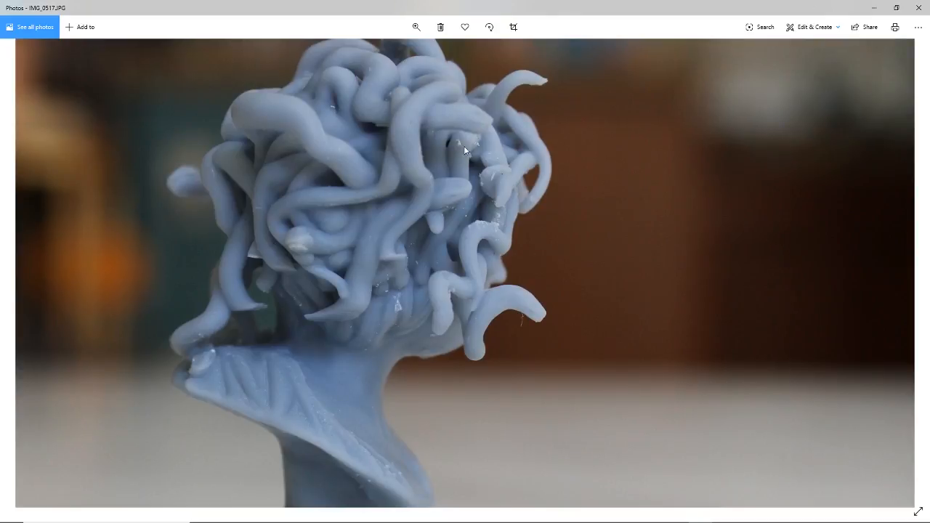
pyautogui.moveTo(495, 186)
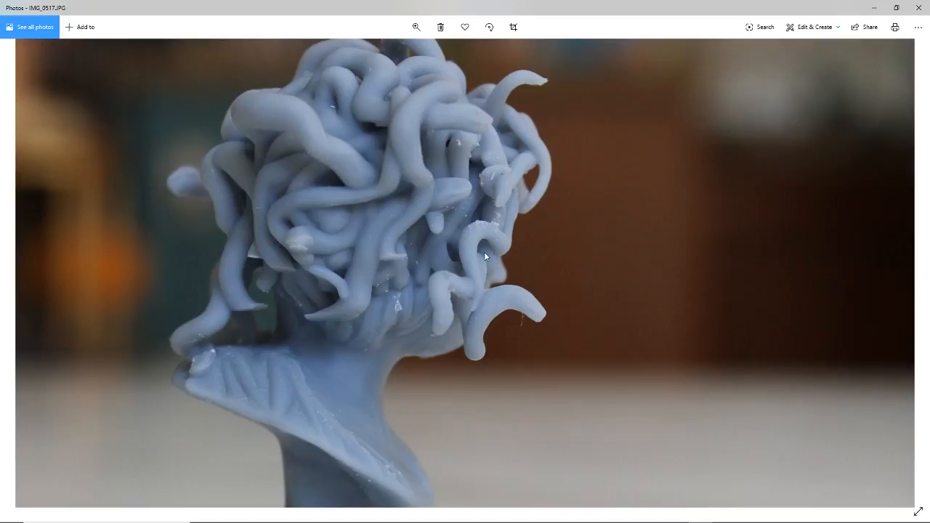
pyautogui.moveTo(541, 137)
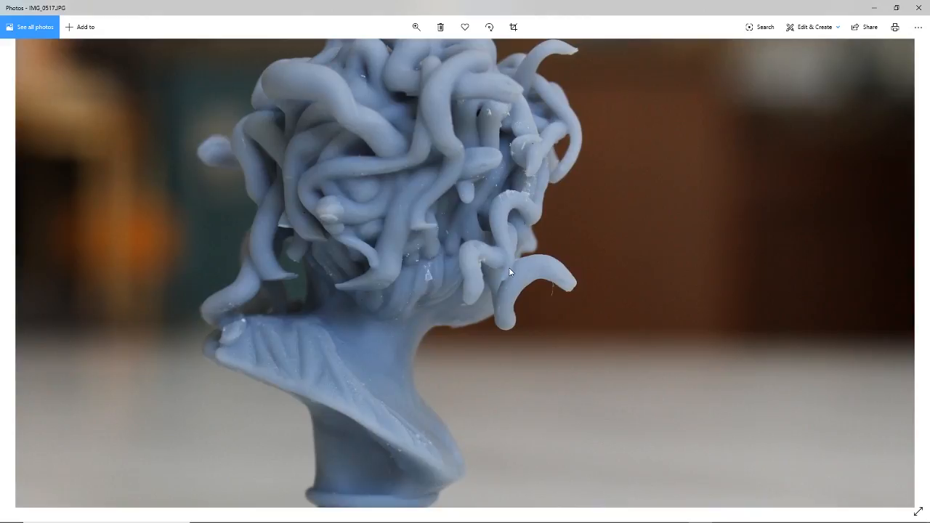
pyautogui.moveTo(372, 372)
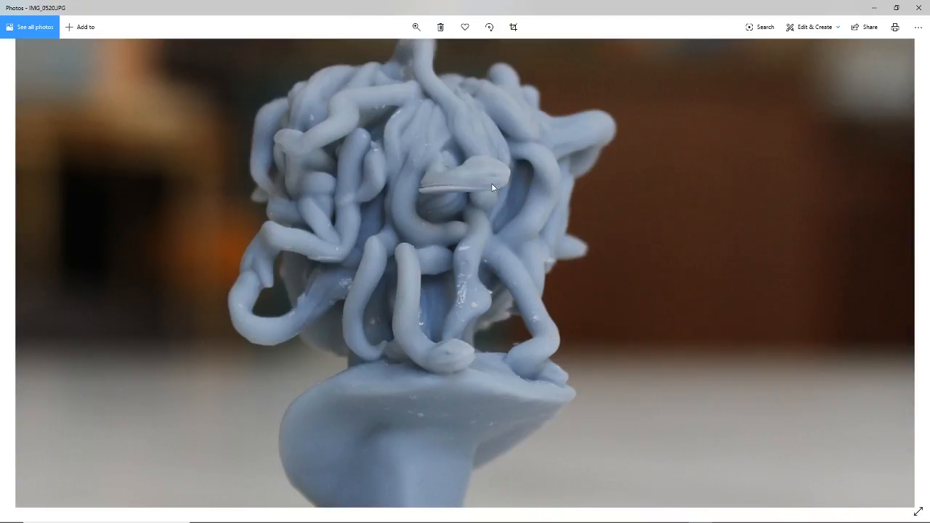
pyautogui.moveTo(488, 196)
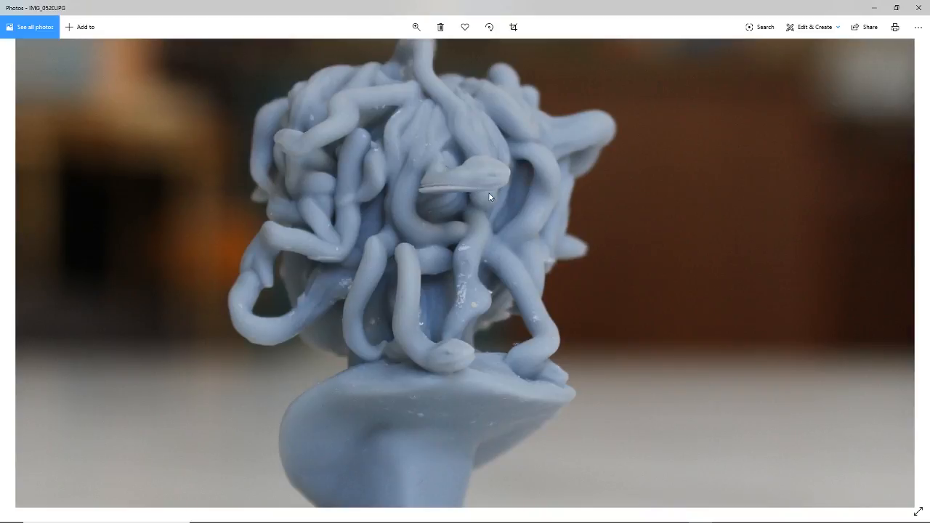
pyautogui.moveTo(407, 225)
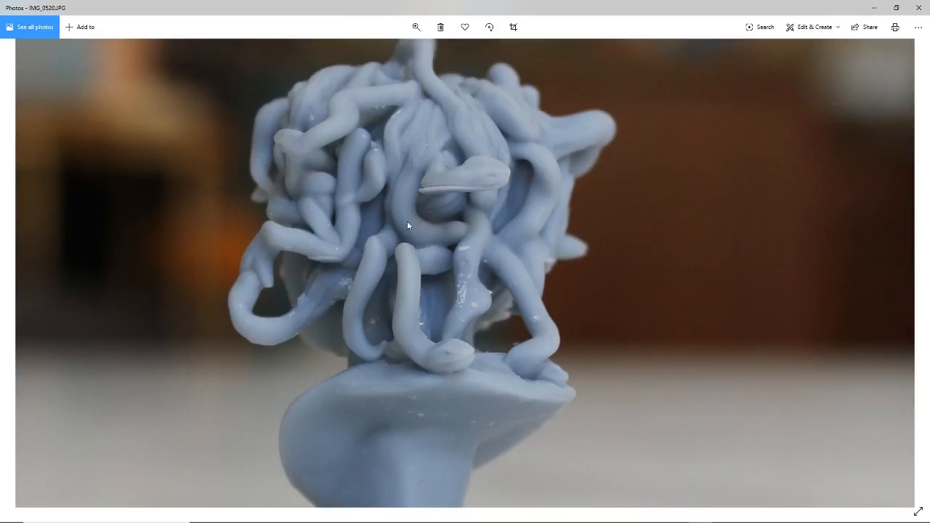
pyautogui.moveTo(314, 266)
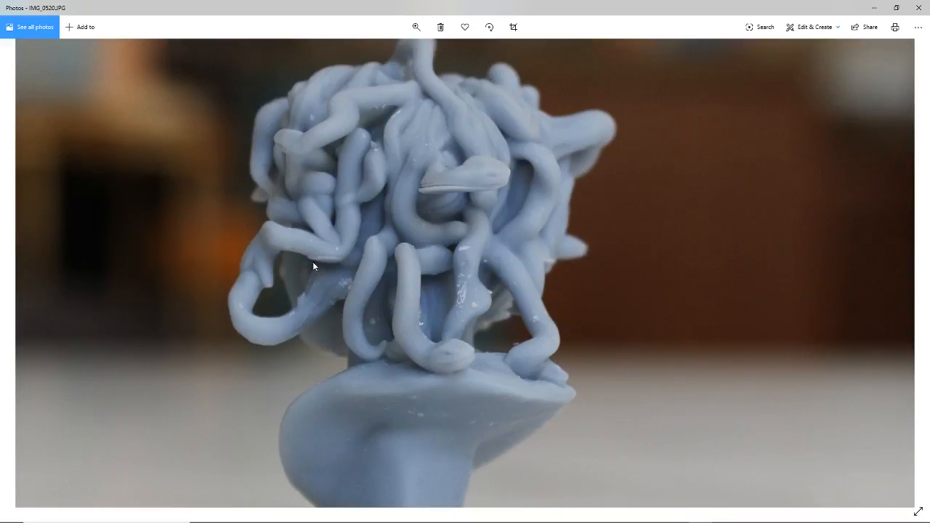
pyautogui.moveTo(464, 274)
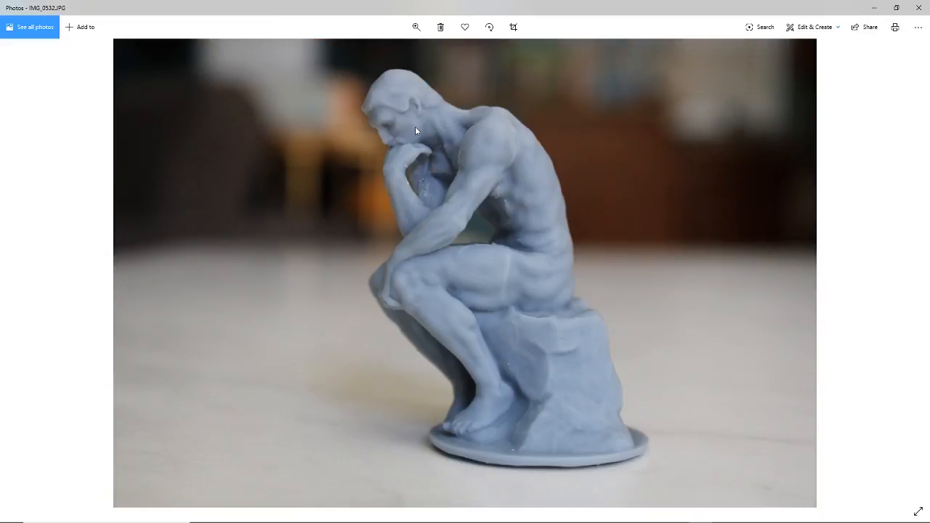
pyautogui.moveTo(527, 303)
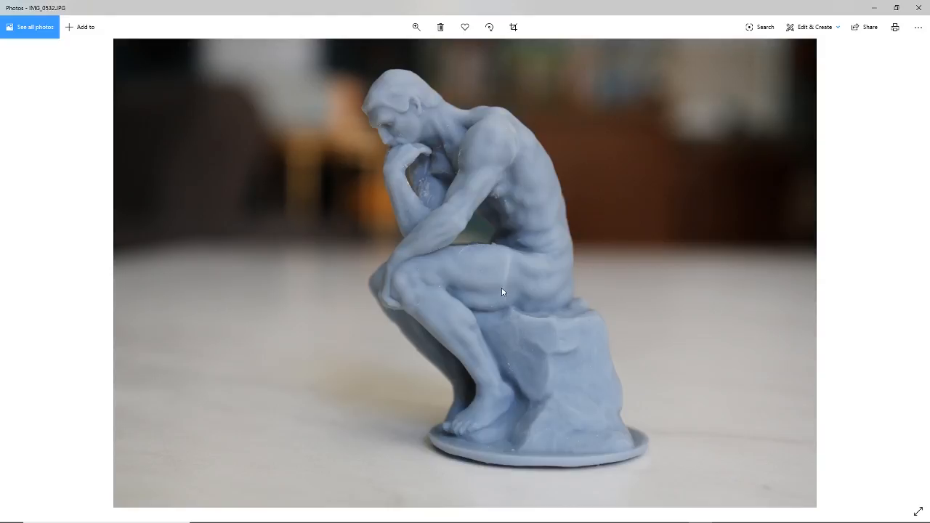
pyautogui.moveTo(516, 121)
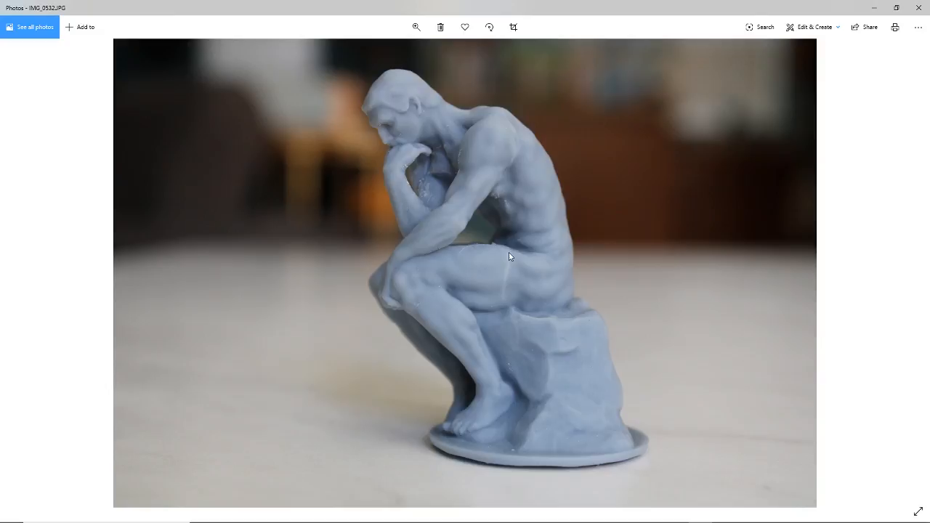
pyautogui.moveTo(509, 301)
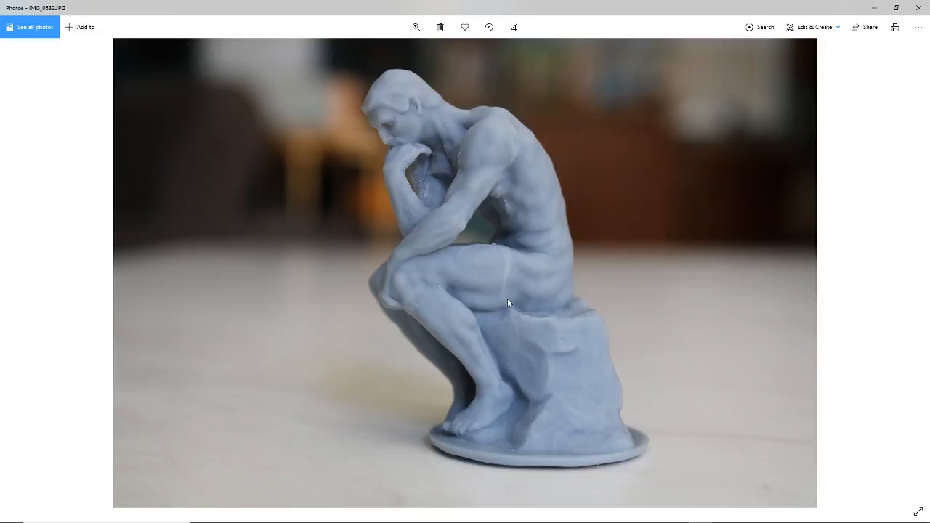
pyautogui.moveTo(508, 127)
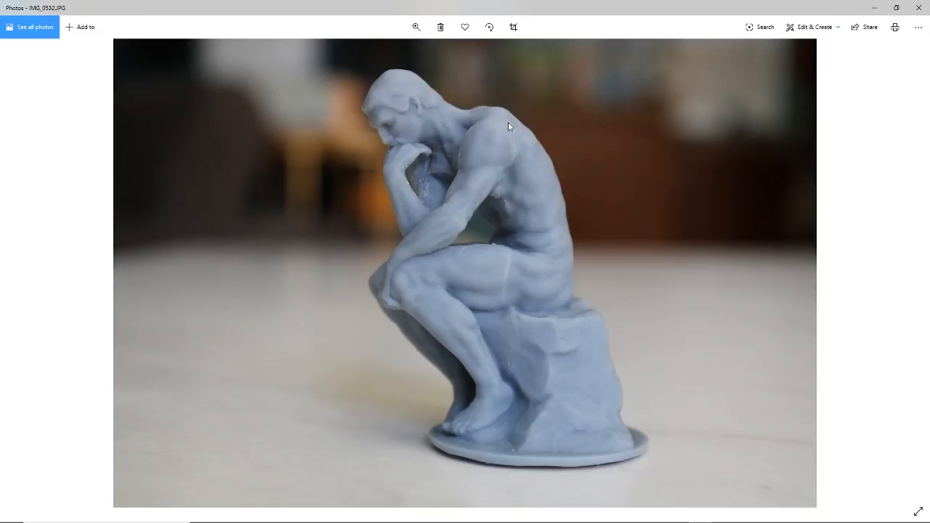
pyautogui.moveTo(516, 161)
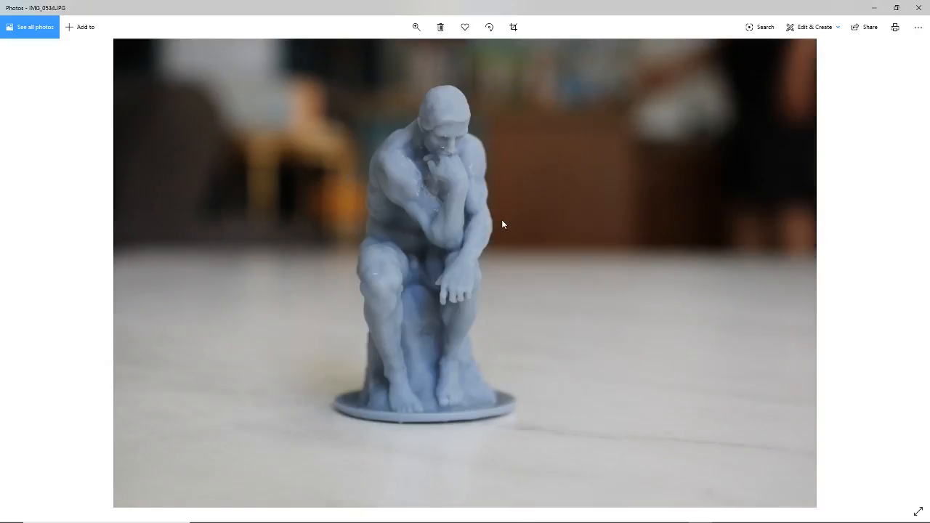
# - Magnify the Thinker's head and the hand under the chin, then fit the whole photo back on screen
pyautogui.click(415, 26)
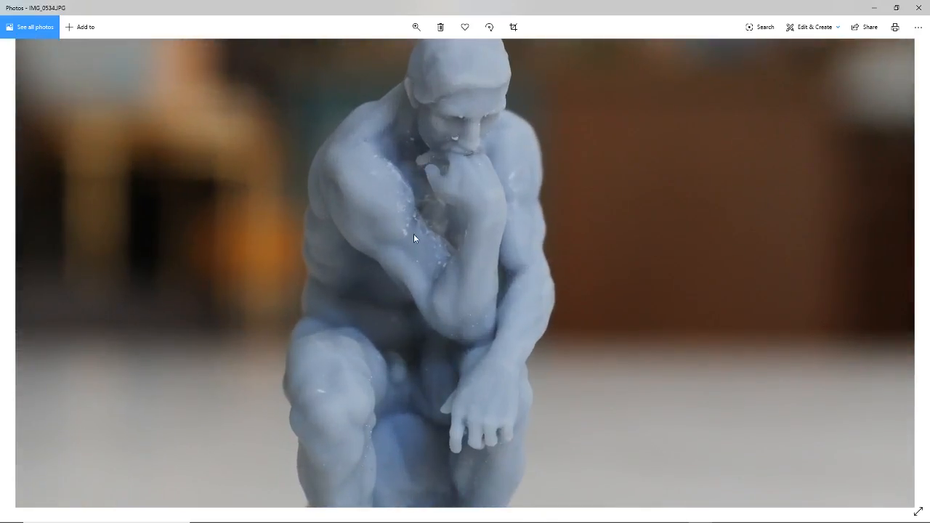
pyautogui.moveTo(415, 206)
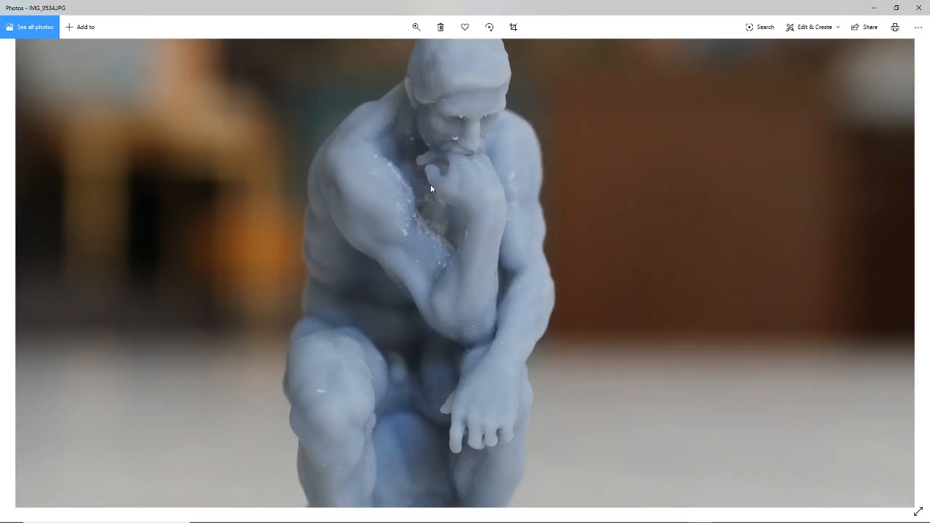
pyautogui.moveTo(442, 267)
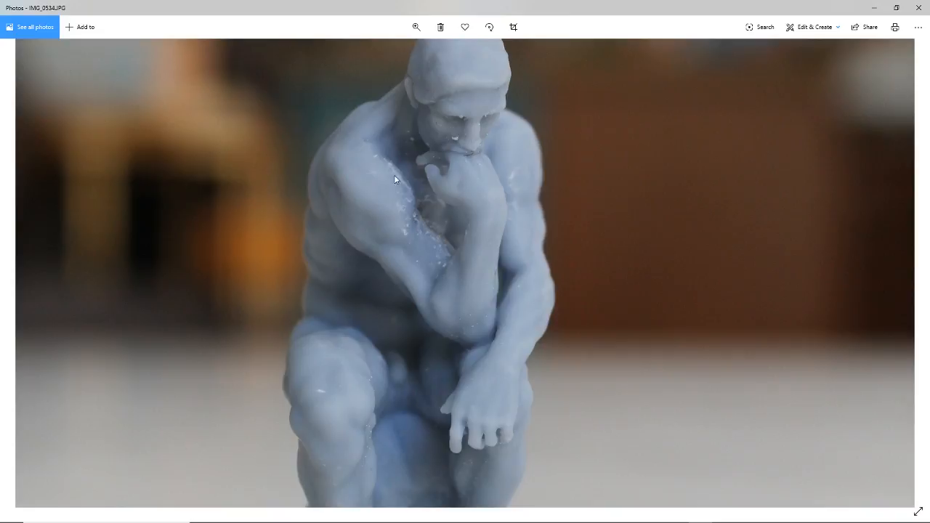
pyautogui.moveTo(405, 238)
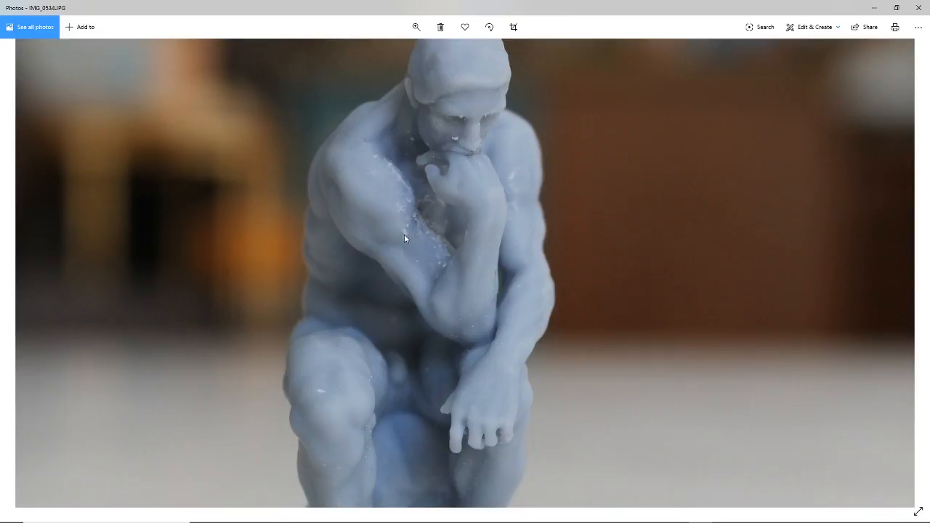
pyautogui.moveTo(435, 245)
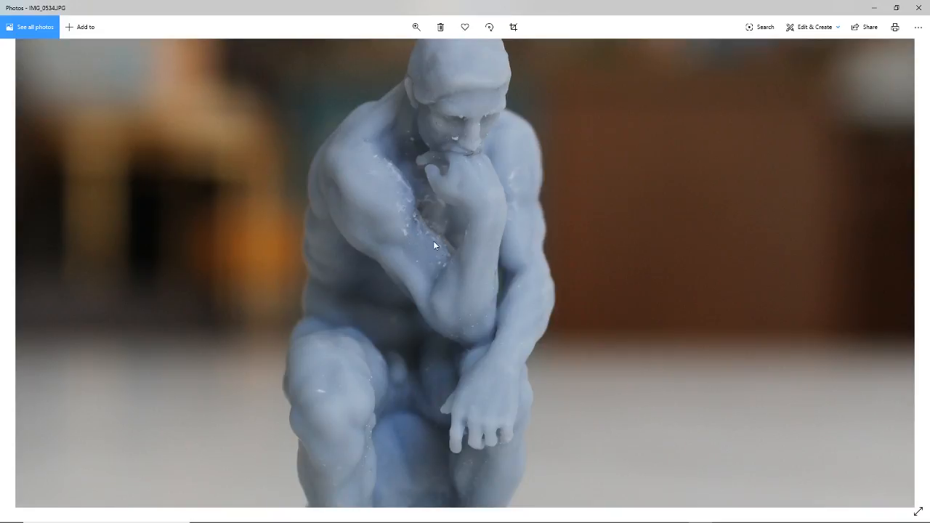
pyautogui.moveTo(407, 144)
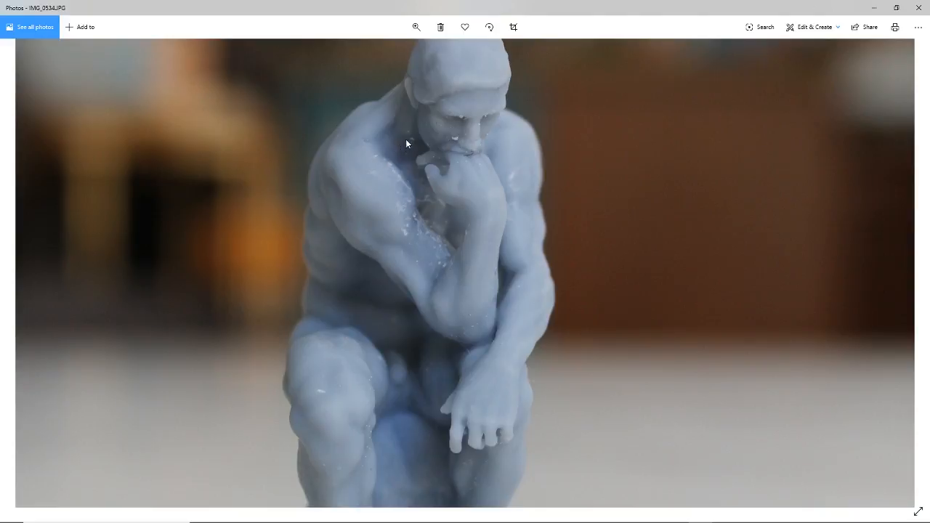
pyautogui.moveTo(376, 160)
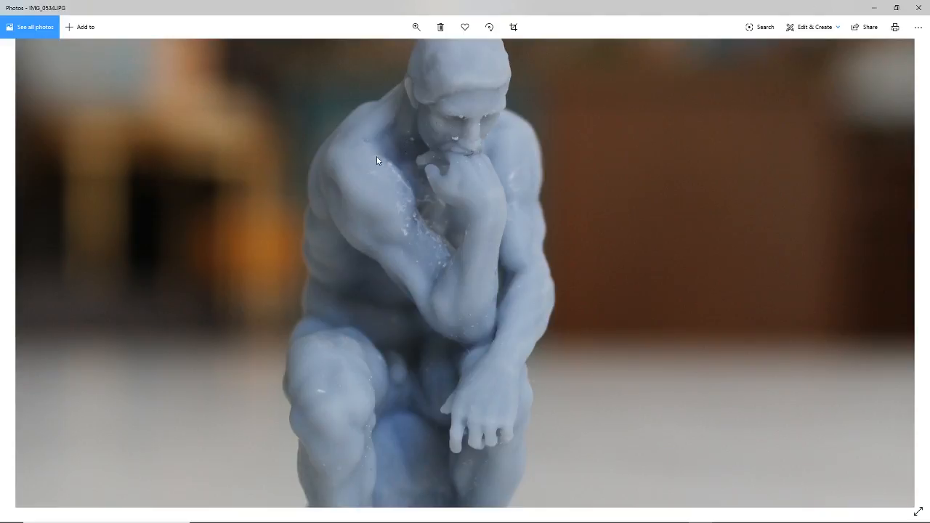
pyautogui.moveTo(432, 160)
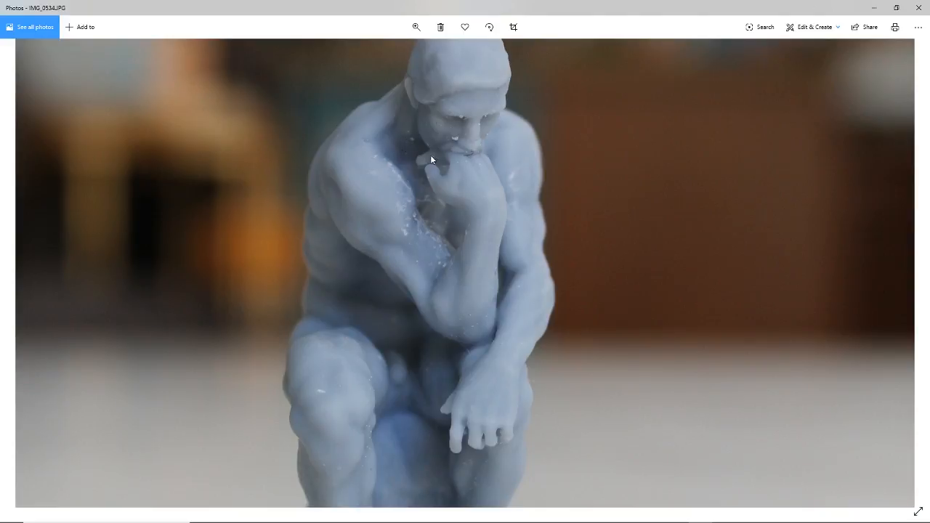
pyautogui.click(416, 26)
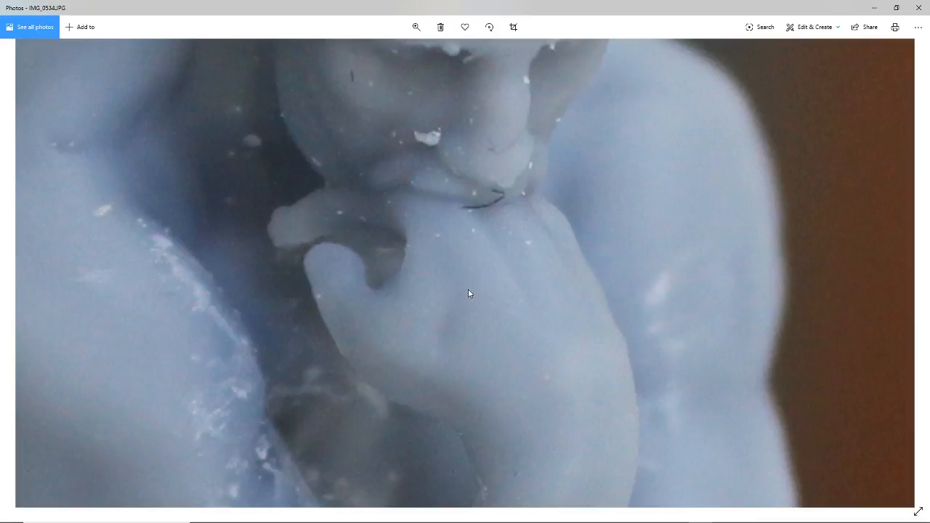
pyautogui.click(416, 26)
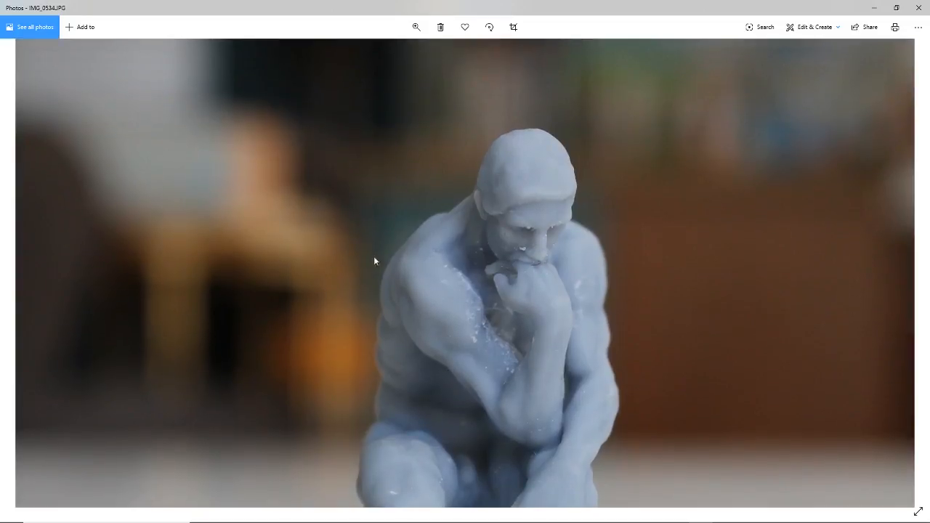
pyautogui.click(416, 27)
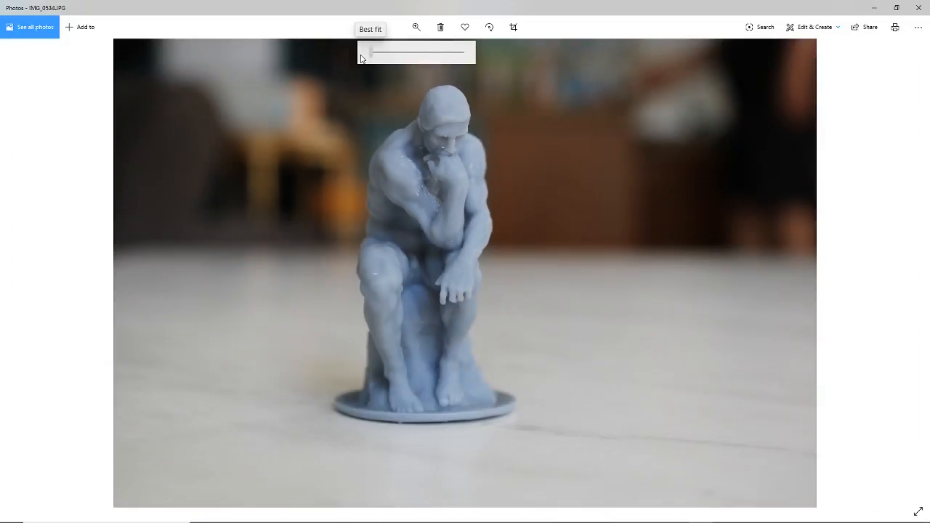
pyautogui.moveTo(434, 174)
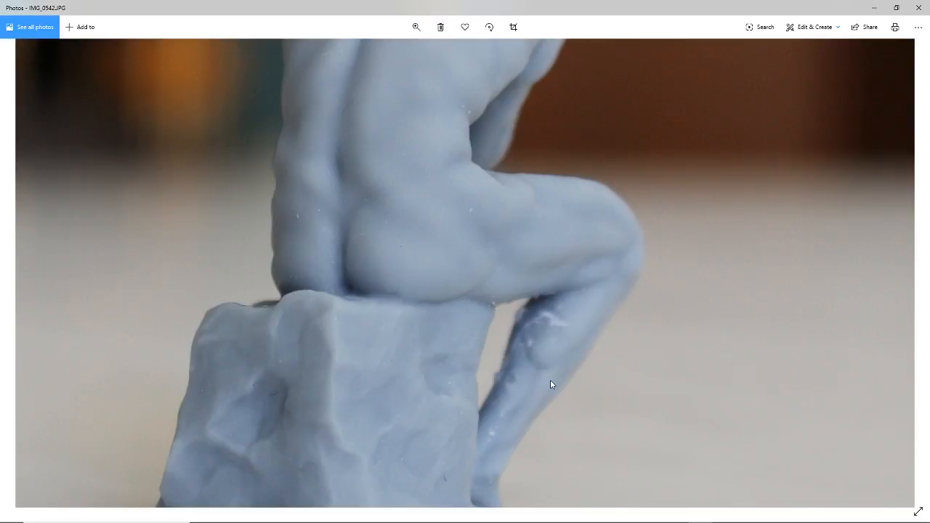
# - Zoom into the seated-legs photo and browse on to the Thinker side-view photo
pyautogui.click(416, 26)
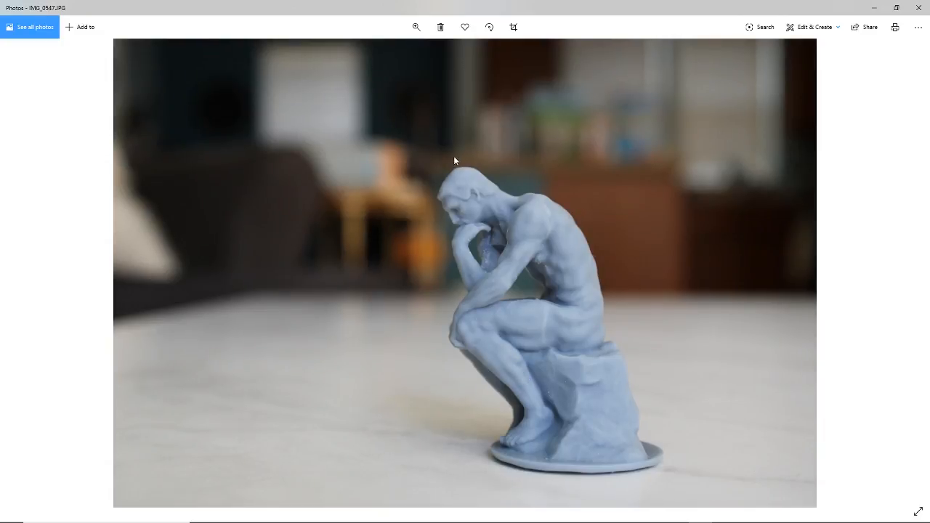
pyautogui.moveTo(605, 172)
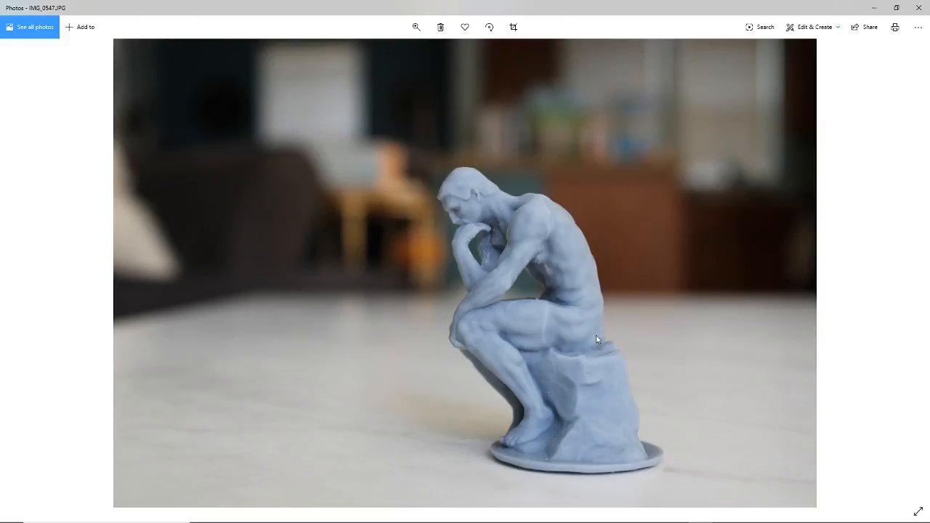
pyautogui.moveTo(486, 228)
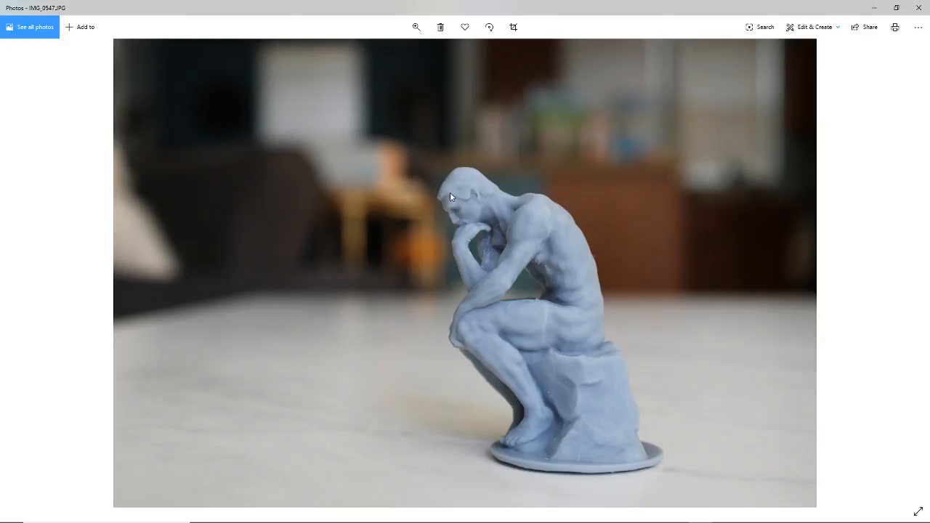
pyautogui.moveTo(483, 220)
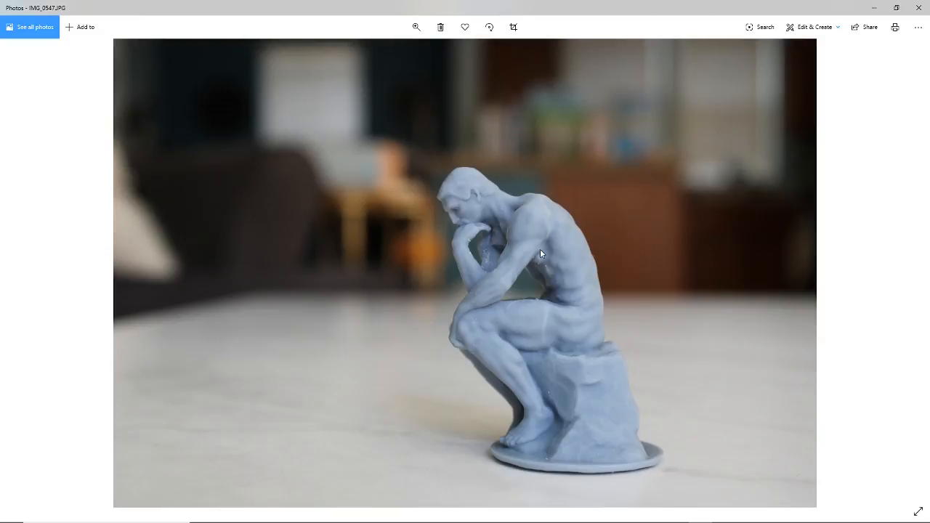
pyautogui.moveTo(544, 259)
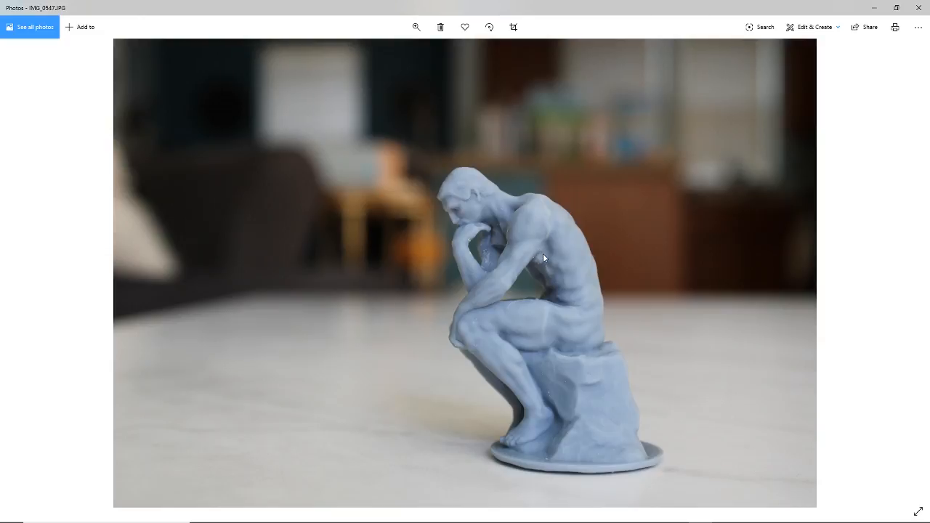
pyautogui.moveTo(538, 280)
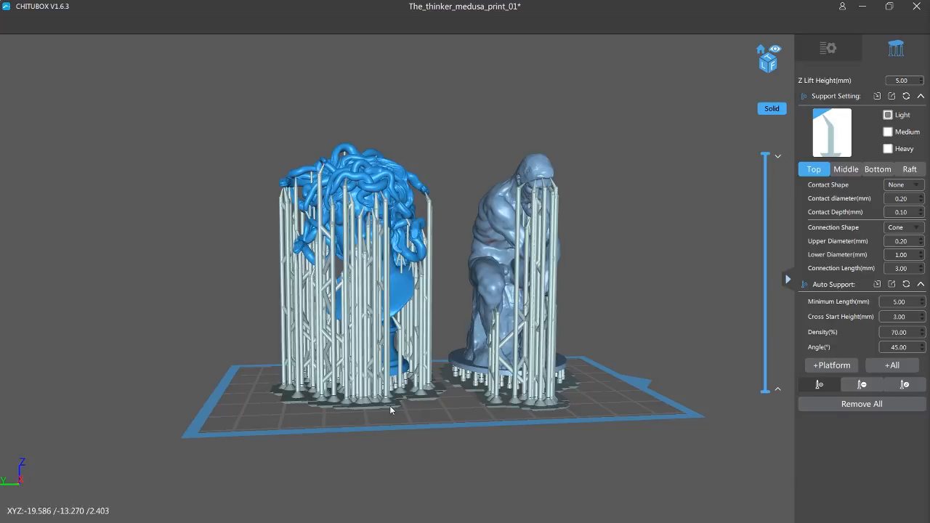
# - Orbit the CHITUBOX scene to view the supported Medusa and Thinker models from the other side
pyautogui.moveTo(391, 410); pyautogui.dragTo(574, 442)
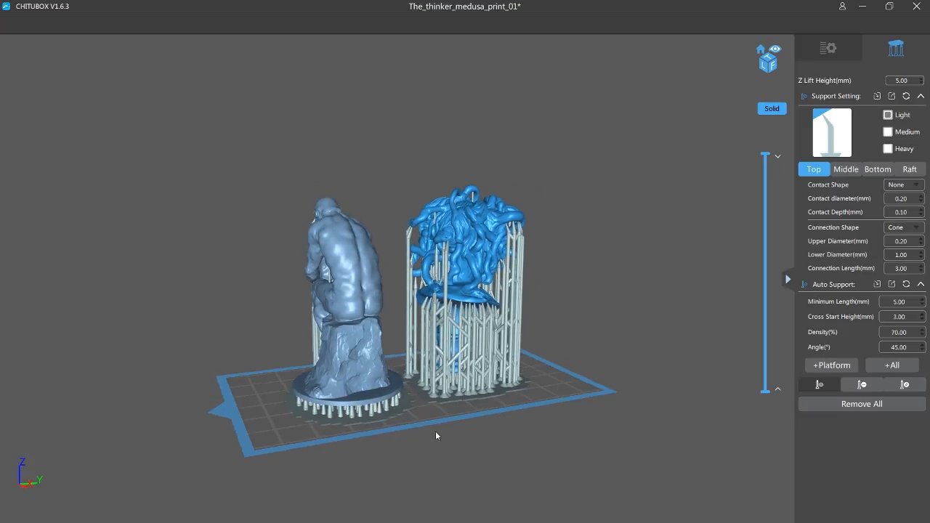
pyautogui.click(829, 48)
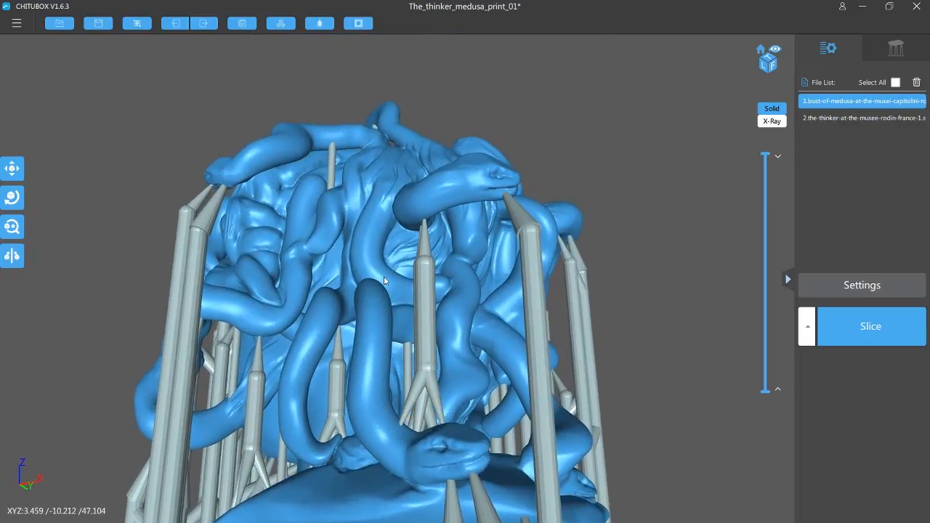
# - Orbit around the Medusa head to study the supports beneath the snake curls, shoulders and lower loops
pyautogui.moveTo(385, 282); pyautogui.dragTo(265, 274)
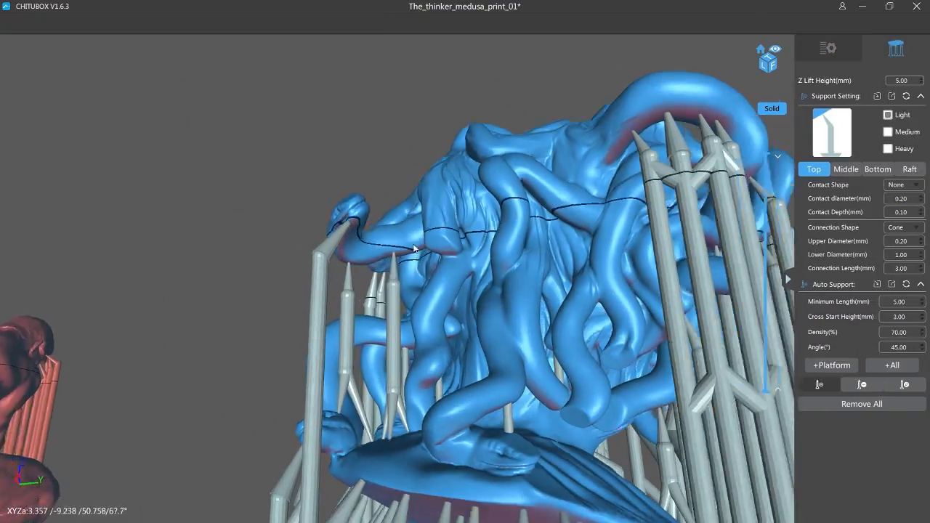
pyautogui.moveTo(414, 249); pyautogui.dragTo(471, 218)
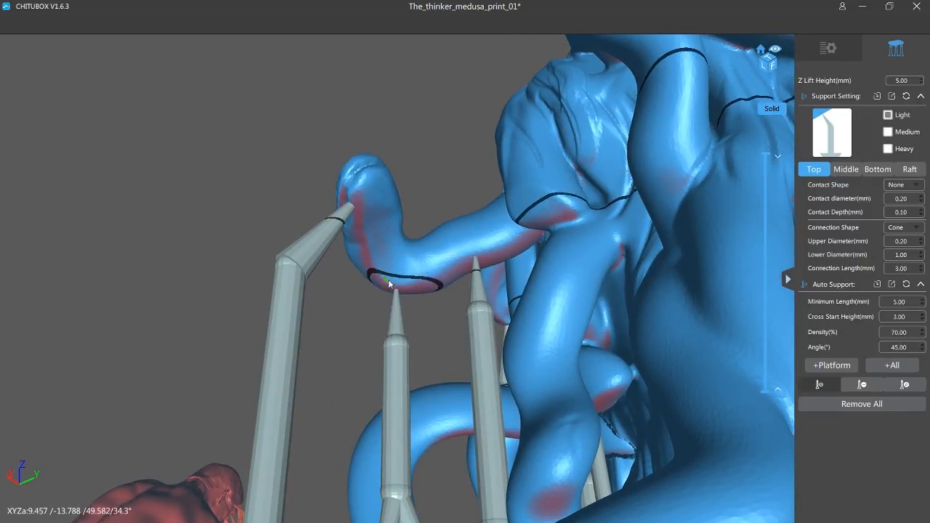
pyautogui.moveTo(389, 283); pyautogui.dragTo(516, 253)
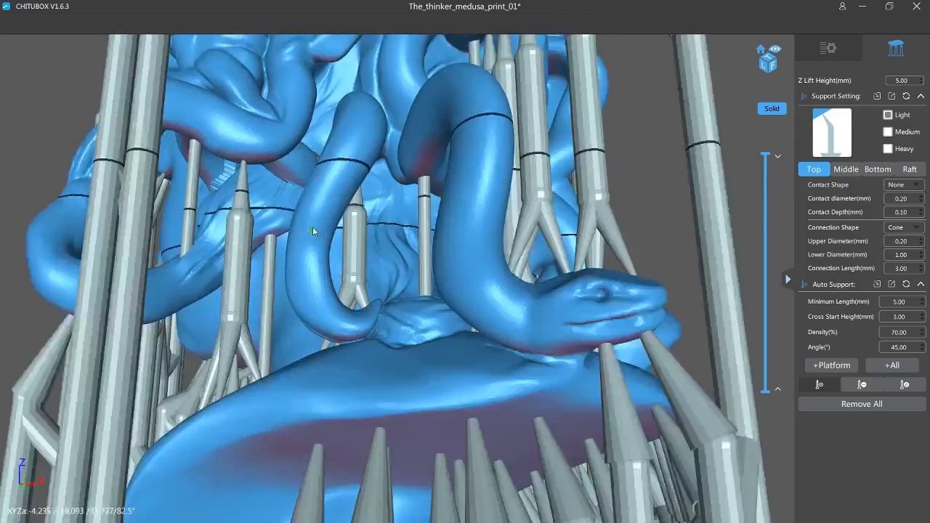
pyautogui.moveTo(314, 232); pyautogui.dragTo(338, 198)
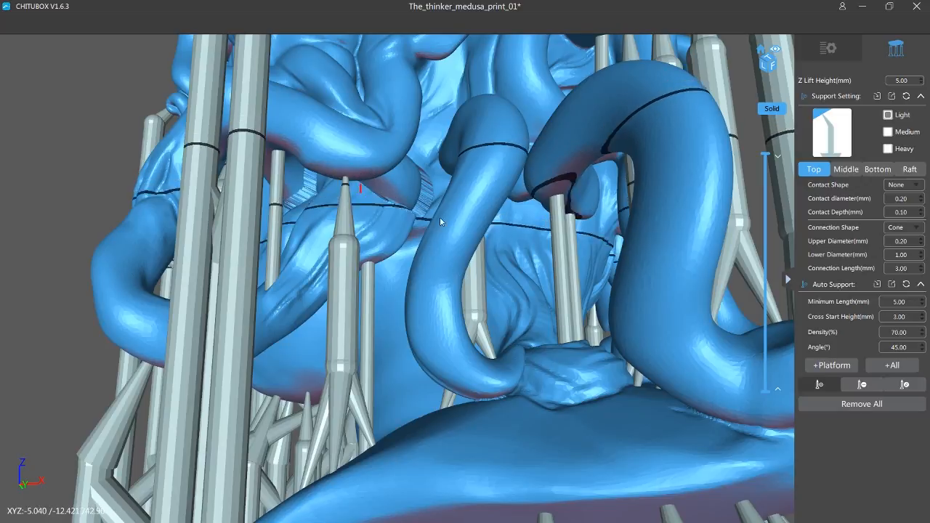
pyautogui.moveTo(440, 221); pyautogui.dragTo(377, 180)
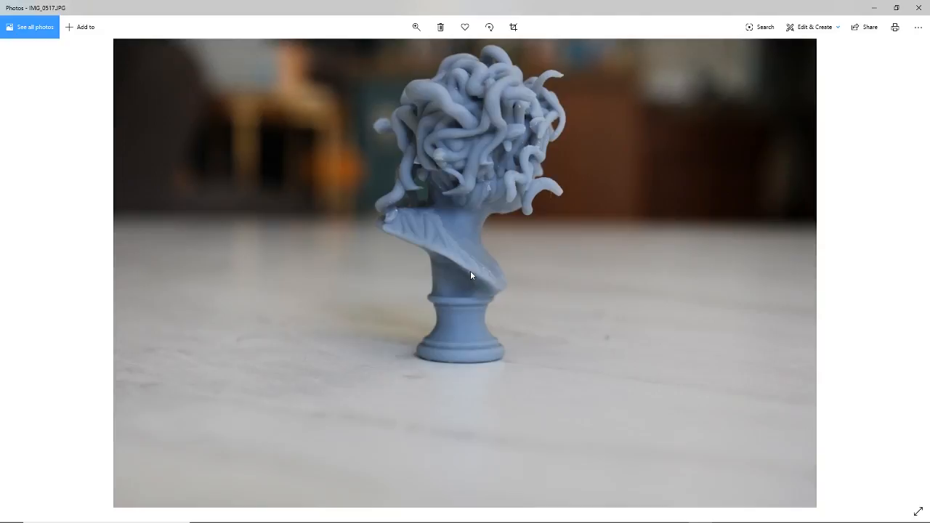
# - Zoom into the printed bust reference photo, then minimize Photos to return to CHITUBOX
pyautogui.click(416, 26)
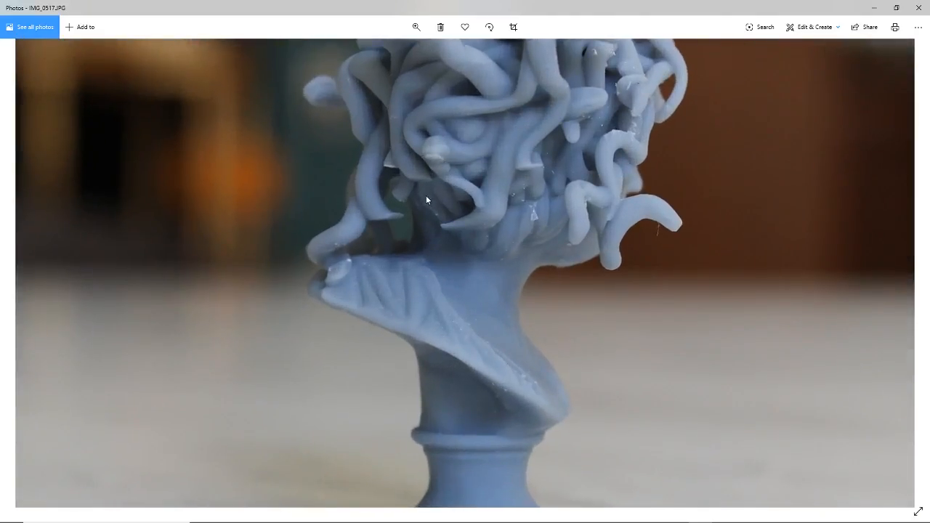
pyautogui.moveTo(433, 167)
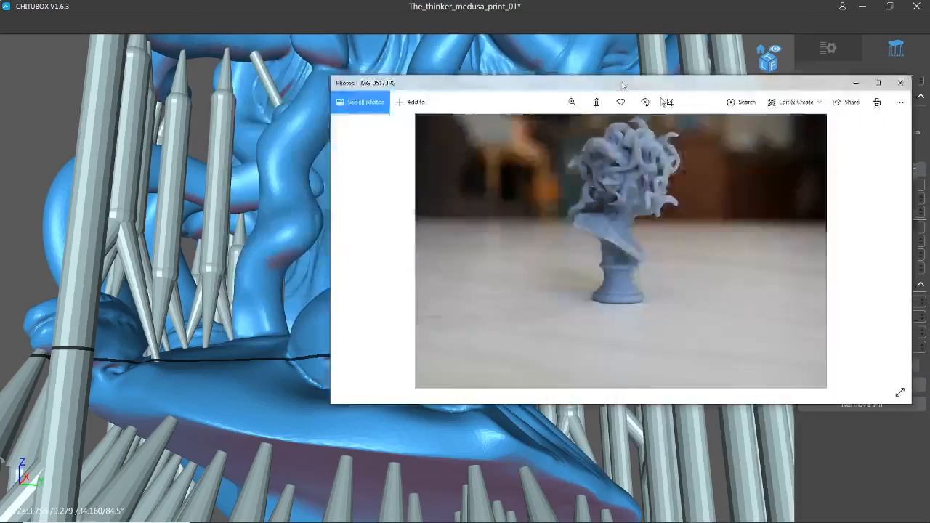
pyautogui.click(901, 82)
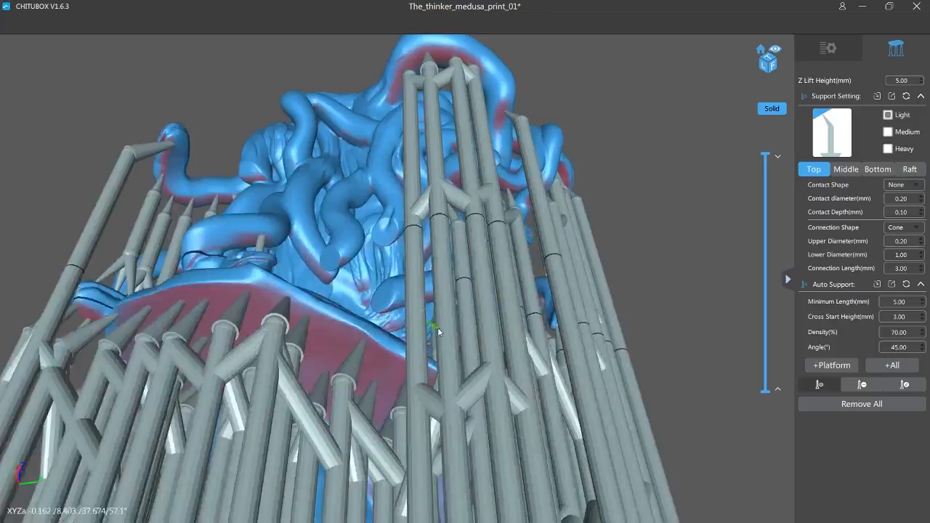
pyautogui.moveTo(436, 332); pyautogui.dragTo(444, 312)
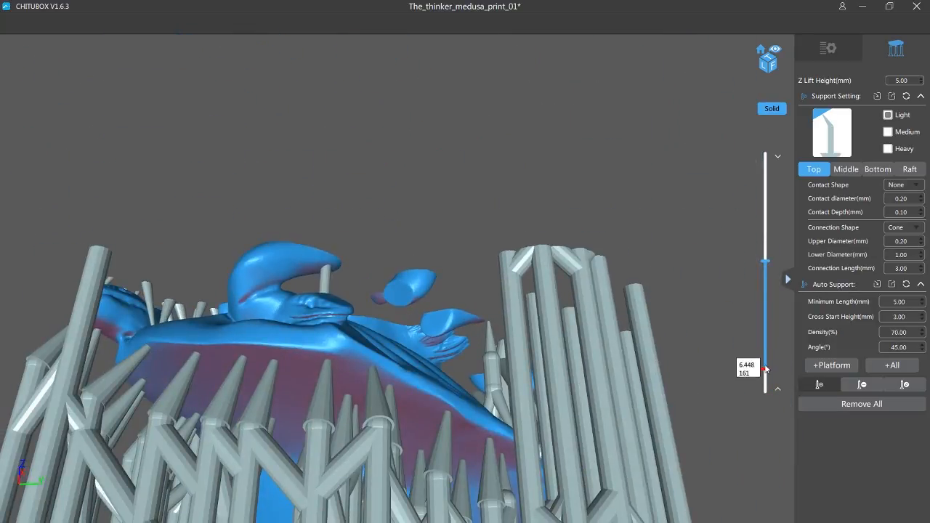
pyautogui.moveTo(765, 367); pyautogui.dragTo(765, 268)
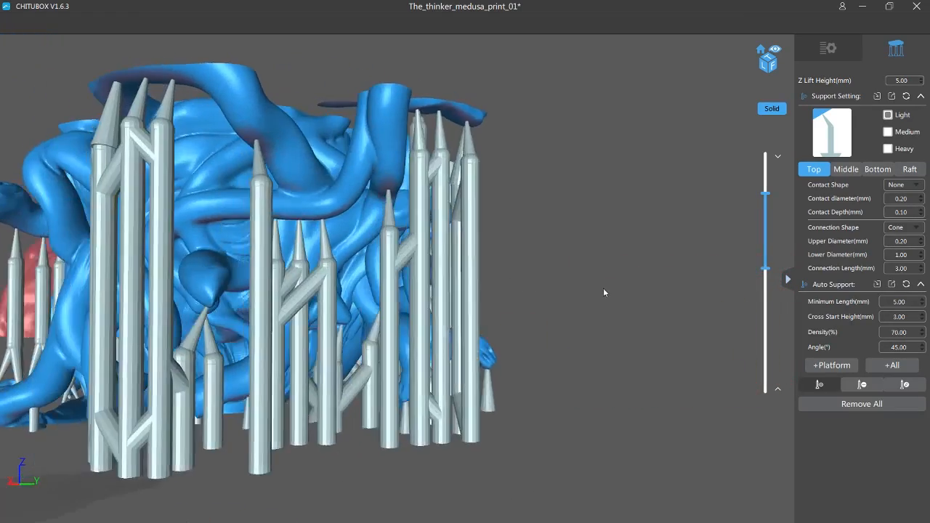
pyautogui.moveTo(604, 293); pyautogui.dragTo(515, 291)
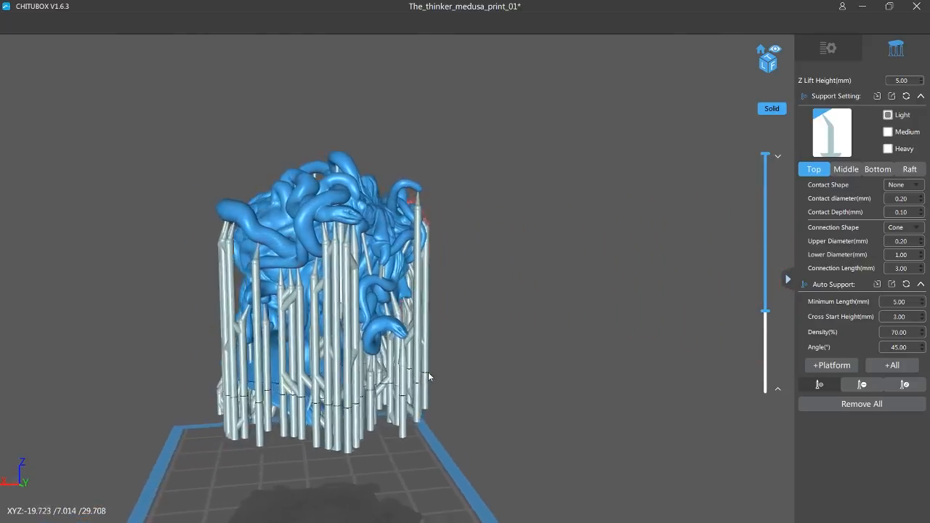
pyautogui.moveTo(429, 377); pyautogui.dragTo(454, 366)
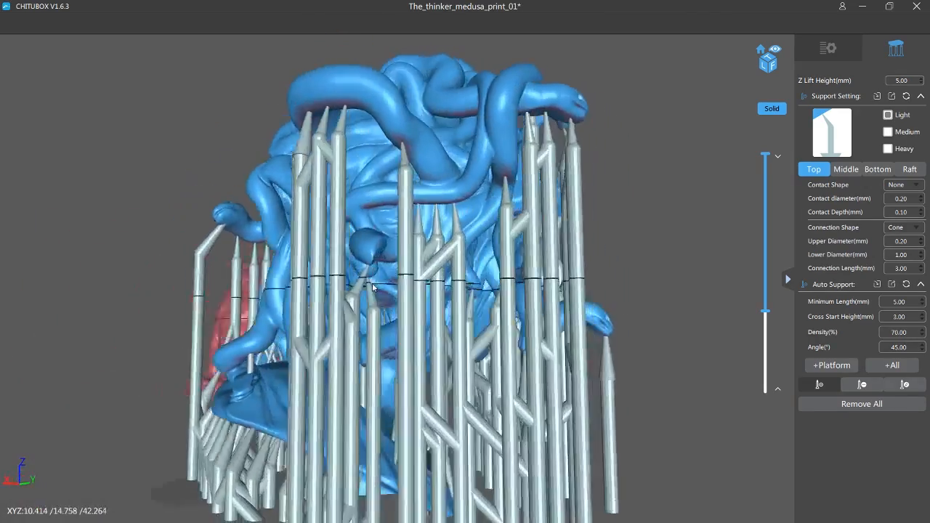
pyautogui.moveTo(371, 288); pyautogui.dragTo(337, 282)
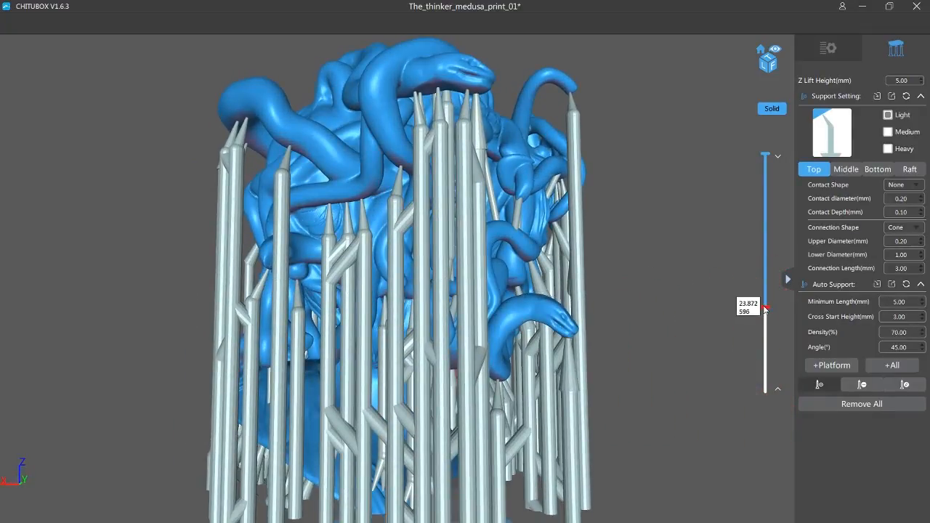
pyautogui.moveTo(765, 308); pyautogui.dragTo(765, 268)
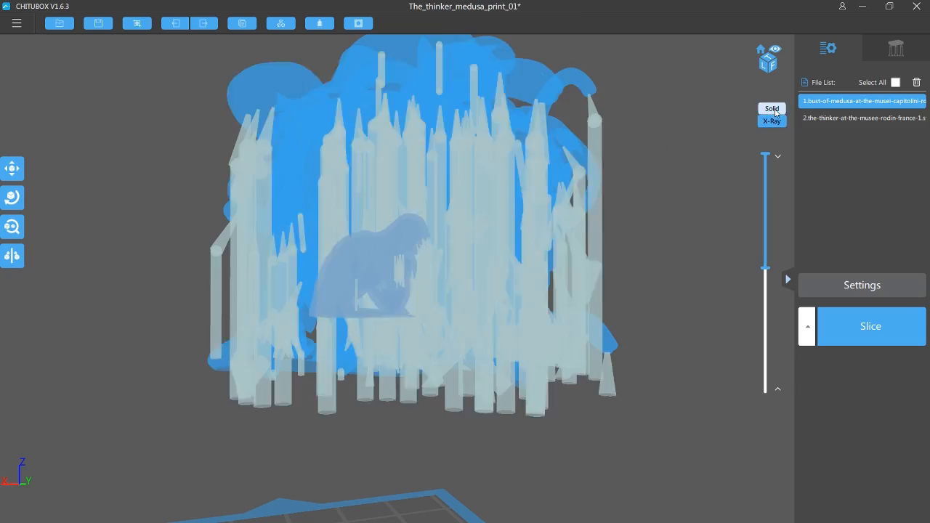
pyautogui.click(772, 108)
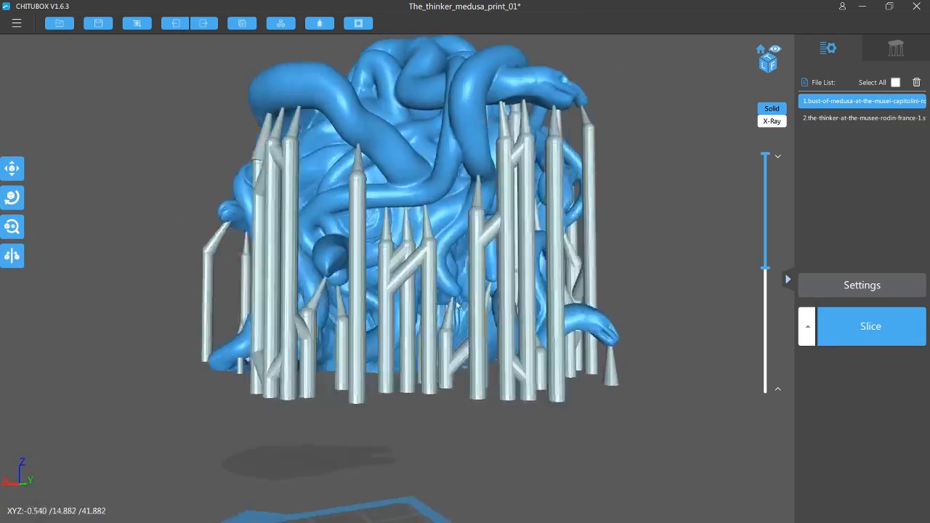
pyautogui.moveTo(458, 306); pyautogui.dragTo(384, 304)
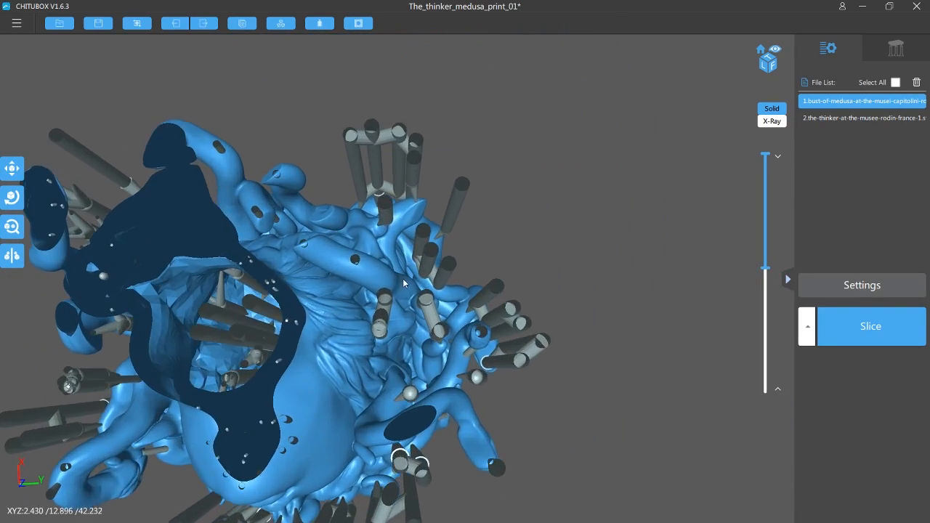
pyautogui.click(896, 48)
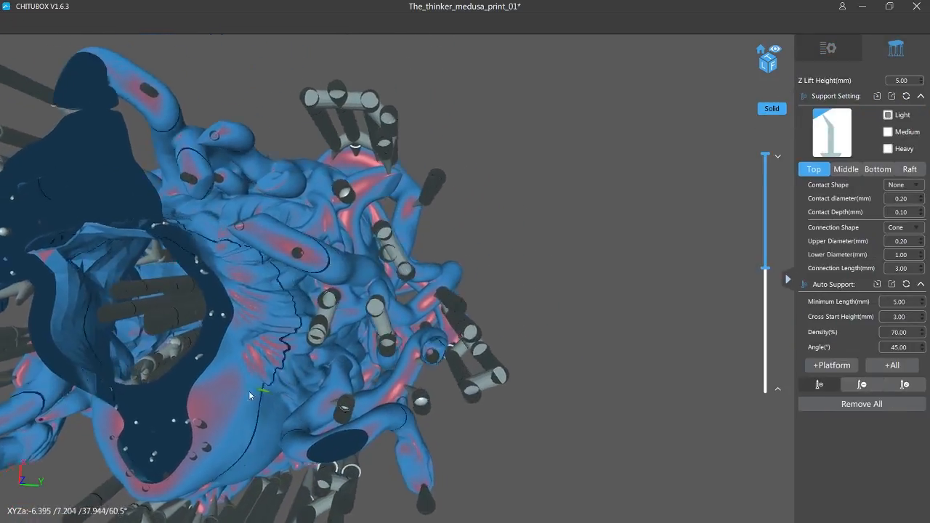
pyautogui.moveTo(250, 395); pyautogui.dragTo(388, 381)
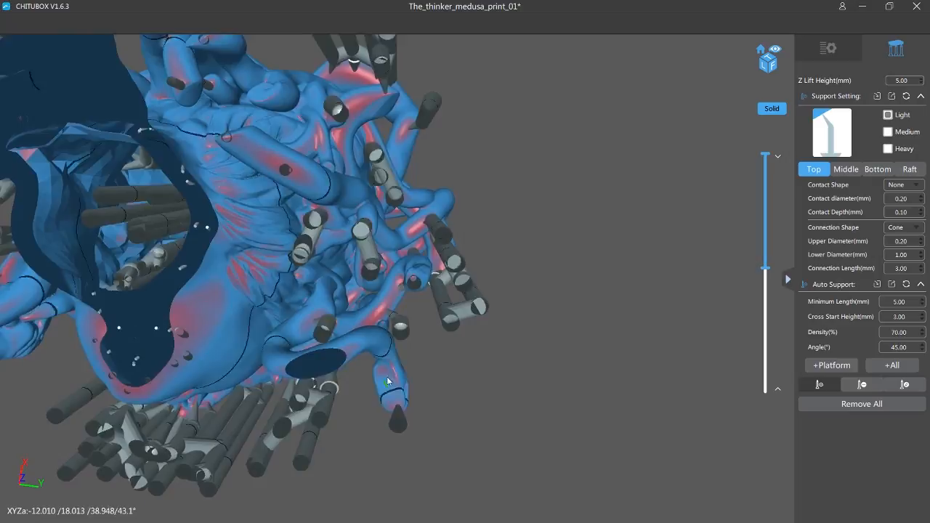
pyautogui.moveTo(389, 381); pyautogui.dragTo(408, 323)
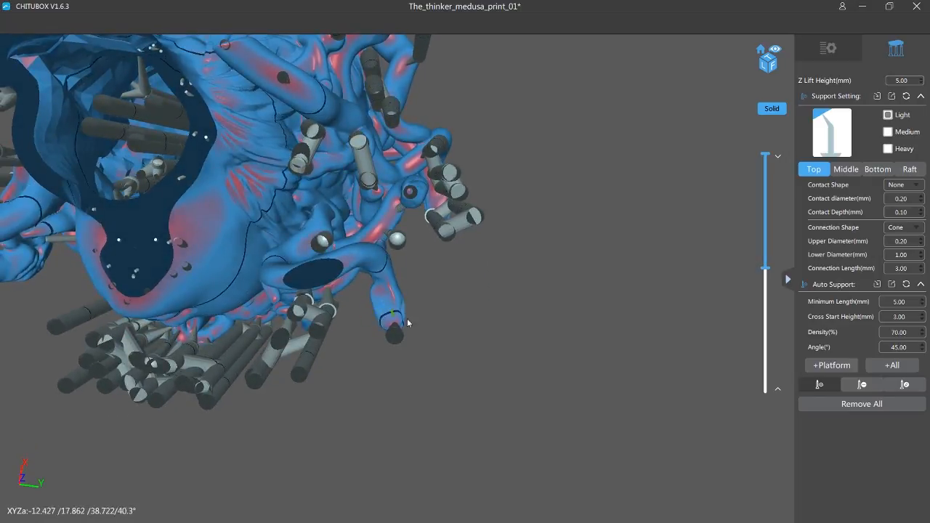
pyautogui.moveTo(407, 323); pyautogui.dragTo(541, 491)
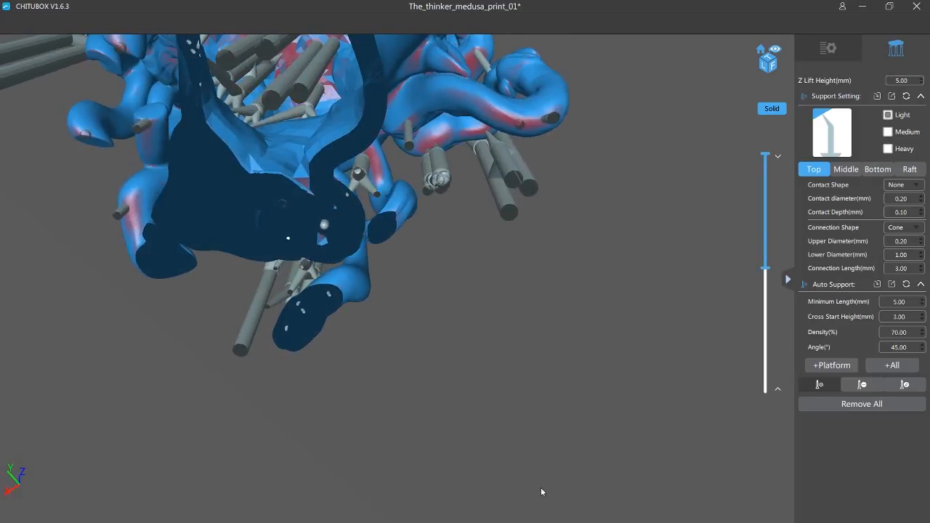
pyautogui.moveTo(541, 491); pyautogui.dragTo(471, 245)
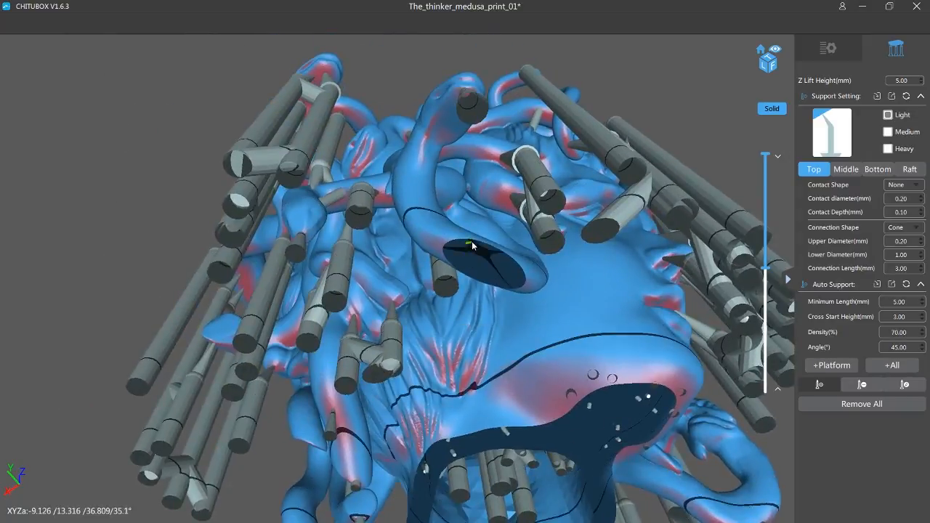
pyautogui.moveTo(472, 247); pyautogui.dragTo(589, 276)
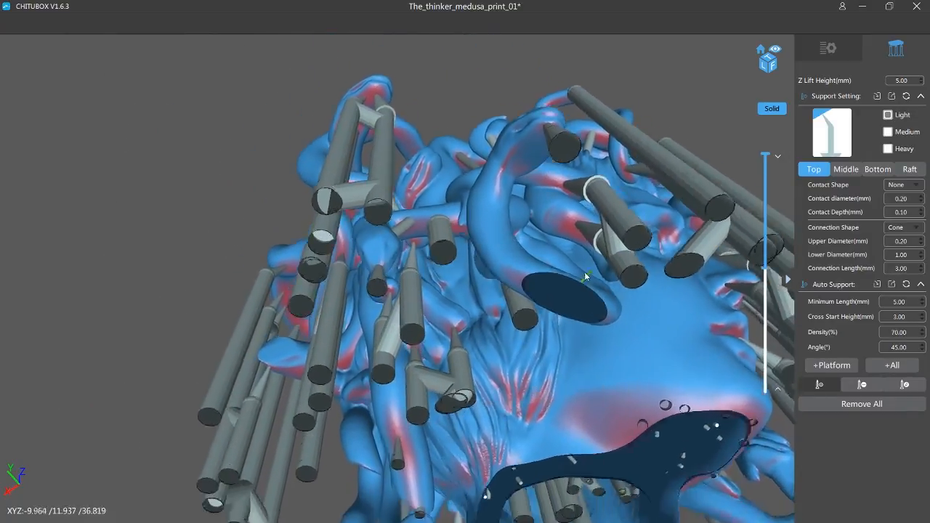
pyautogui.moveTo(585, 277); pyautogui.dragTo(520, 298)
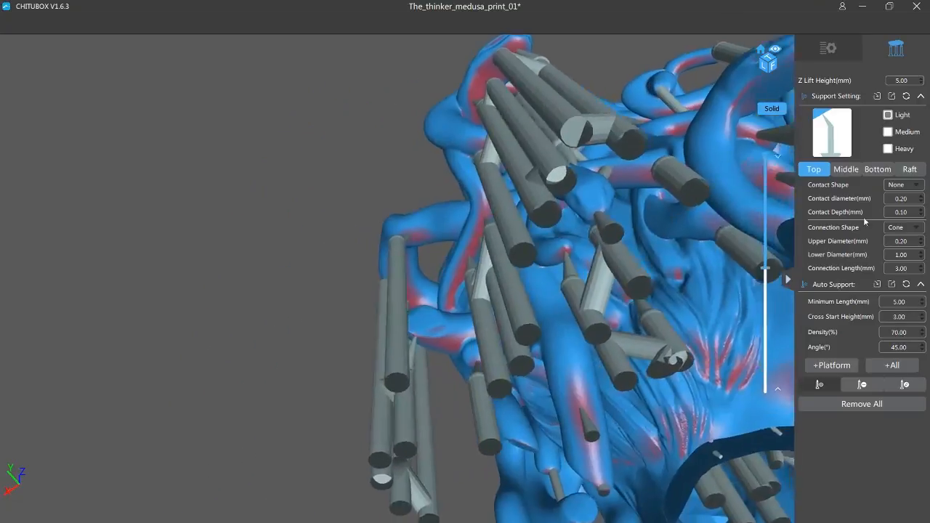
pyautogui.click(829, 48)
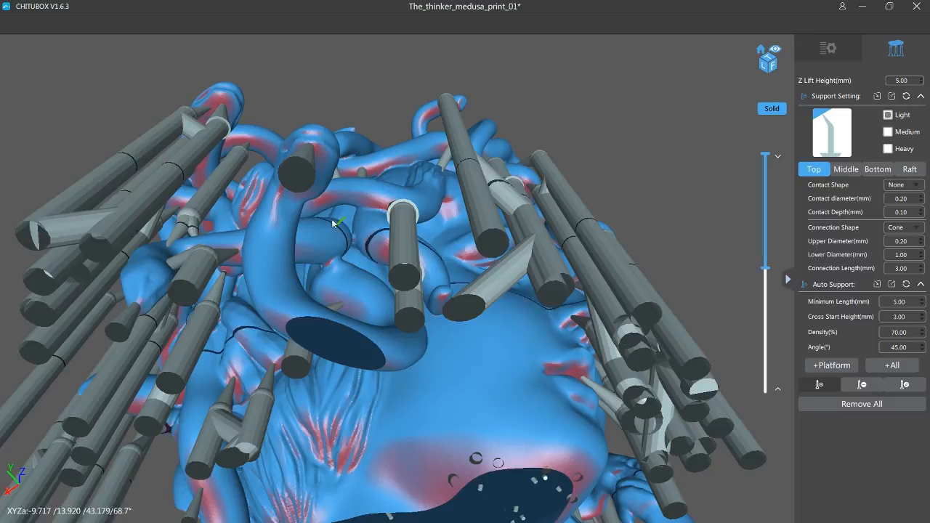
pyautogui.moveTo(334, 224); pyautogui.dragTo(442, 81)
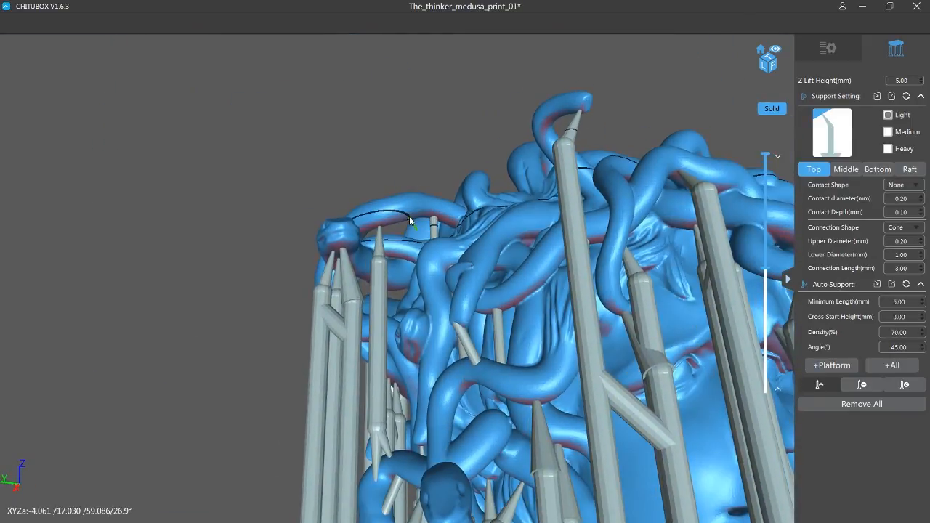
pyautogui.moveTo(410, 221); pyautogui.dragTo(439, 134)
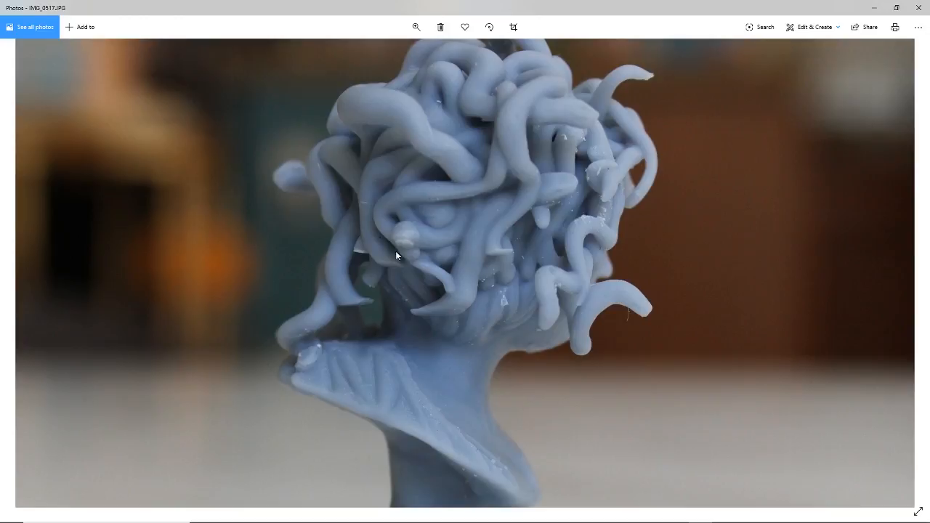
pyautogui.moveTo(398, 5)
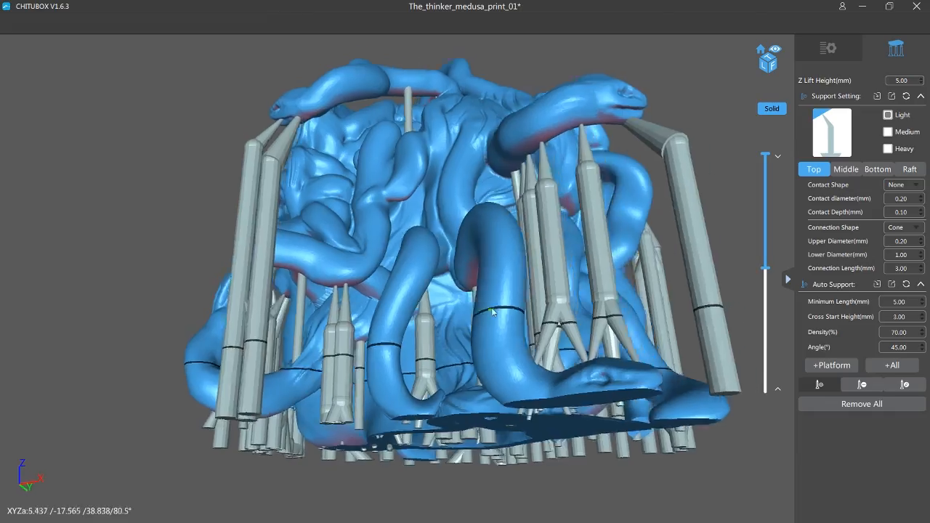
pyautogui.moveTo(493, 312); pyautogui.dragTo(406, 212)
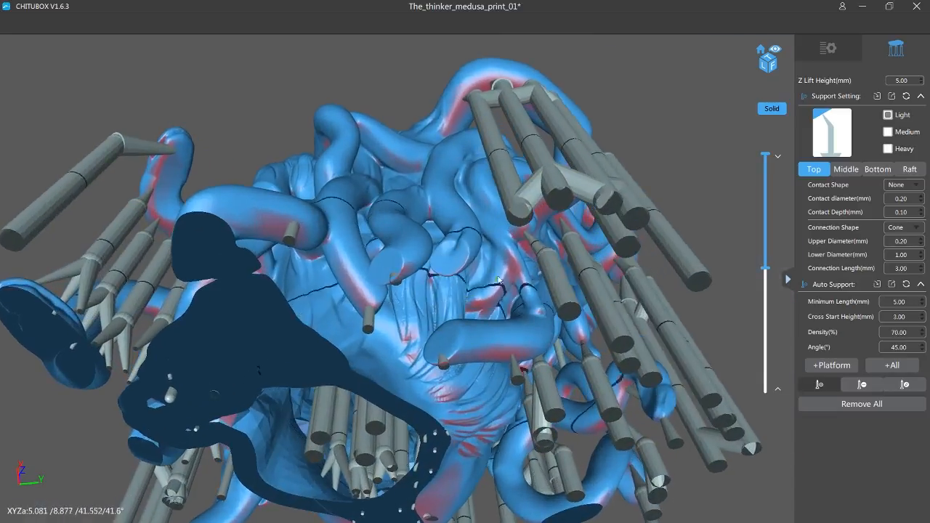
pyautogui.moveTo(497, 282); pyautogui.dragTo(458, 276)
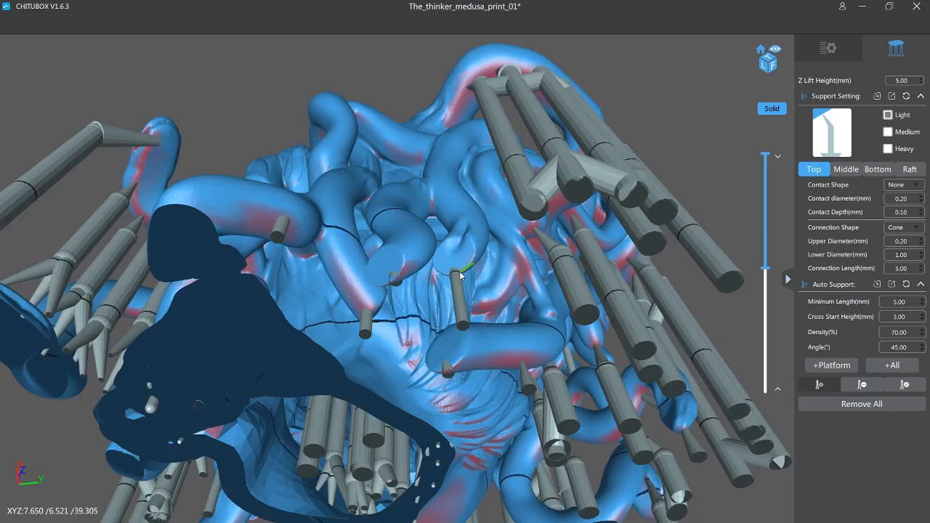
pyautogui.moveTo(463, 276); pyautogui.dragTo(447, 260)
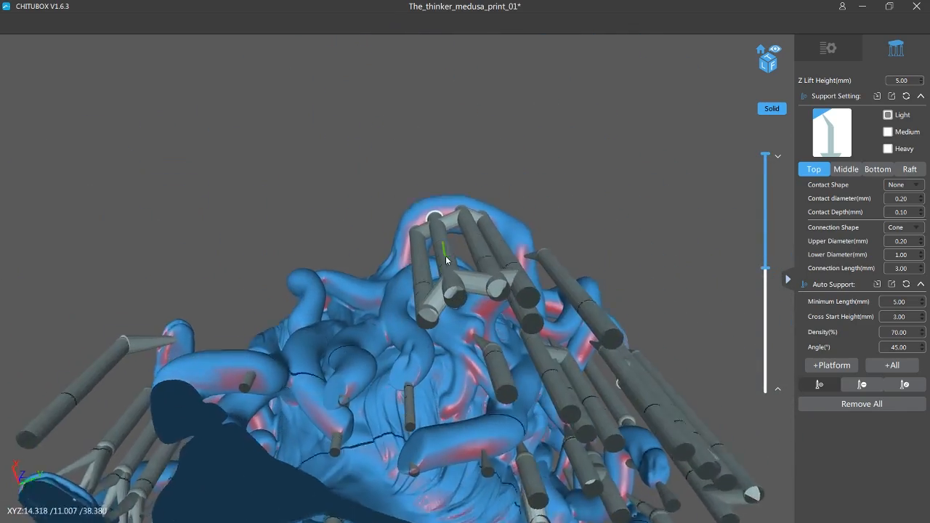
pyautogui.moveTo(448, 260); pyautogui.dragTo(490, 282)
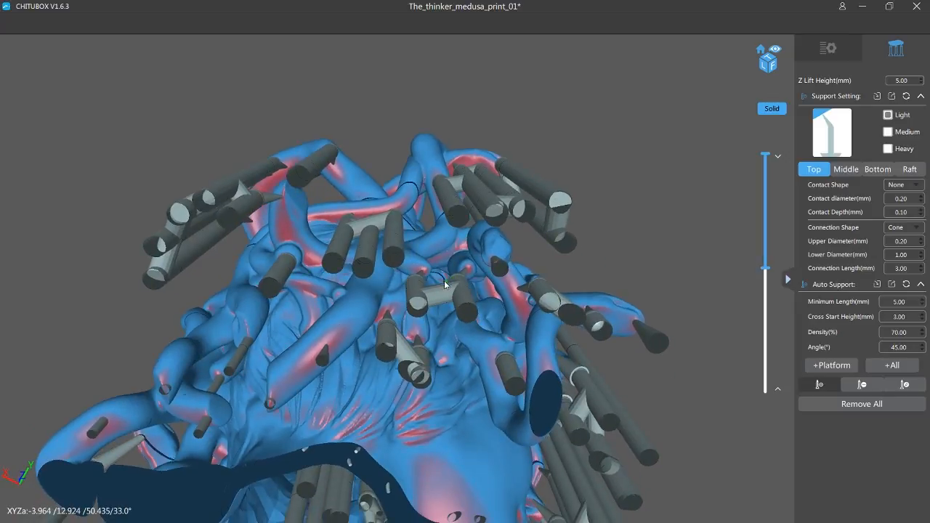
pyautogui.moveTo(445, 285); pyautogui.dragTo(284, 208)
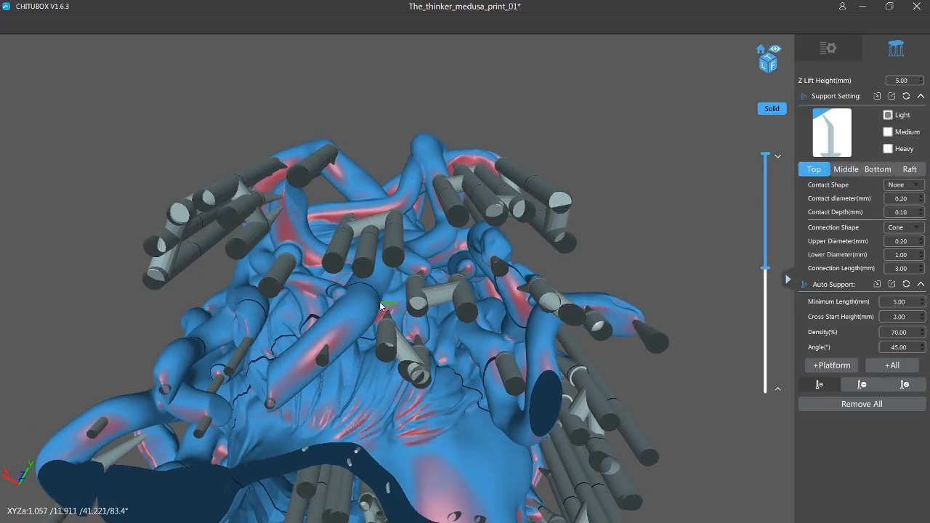
pyautogui.moveTo(381, 305); pyautogui.dragTo(404, 323)
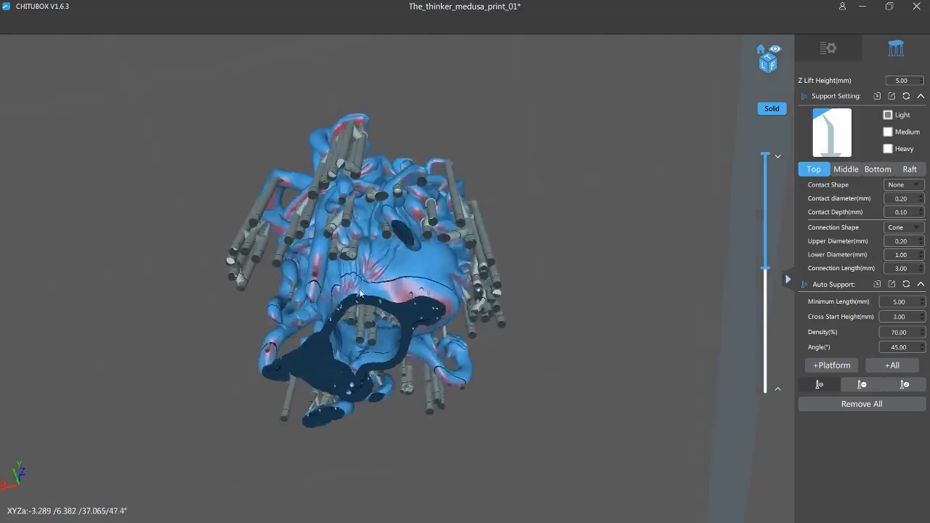
pyautogui.moveTo(360, 290); pyautogui.dragTo(410, 177)
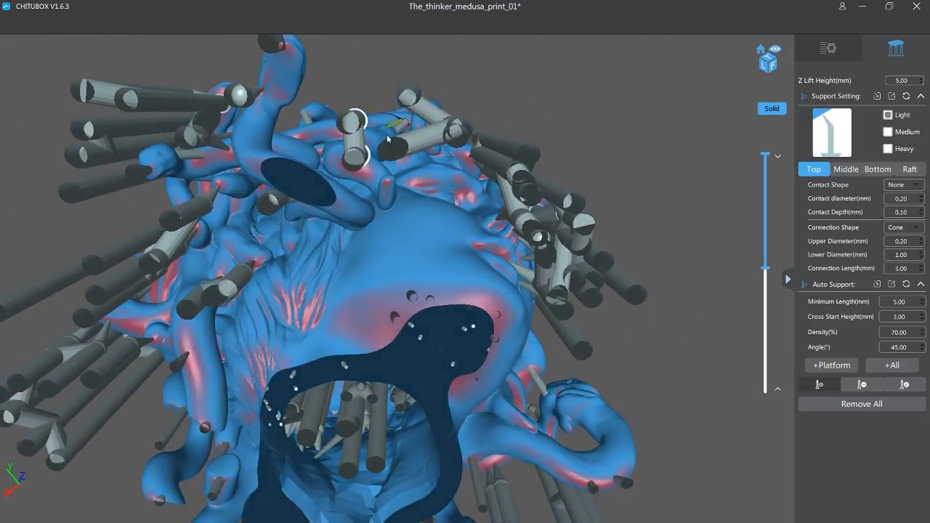
pyautogui.moveTo(390, 140); pyautogui.dragTo(401, 212)
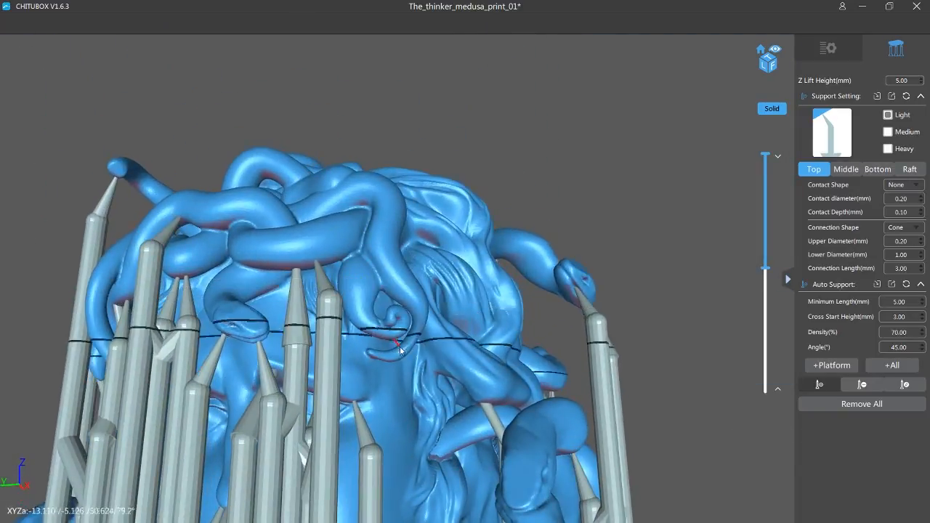
pyautogui.moveTo(400, 349); pyautogui.dragTo(368, 259)
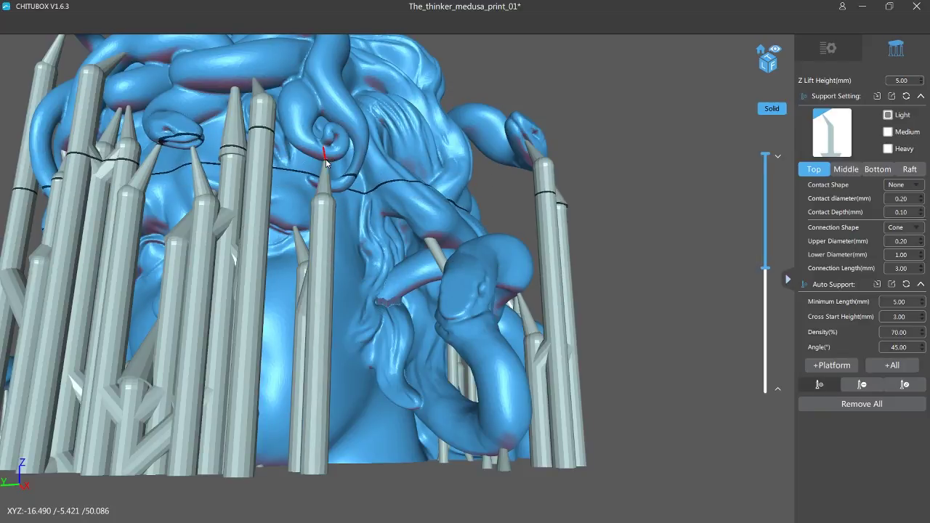
pyautogui.moveTo(327, 159); pyautogui.dragTo(290, 182)
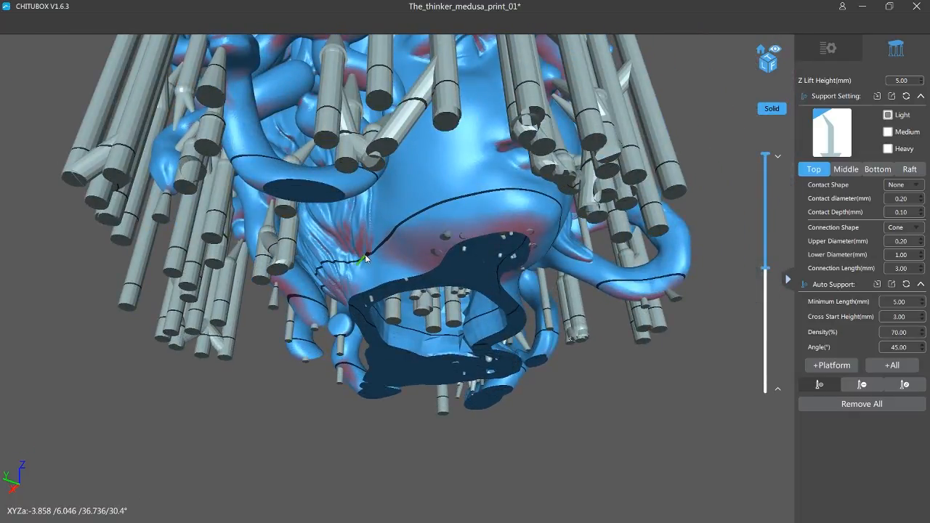
pyautogui.moveTo(366, 259); pyautogui.dragTo(451, 245)
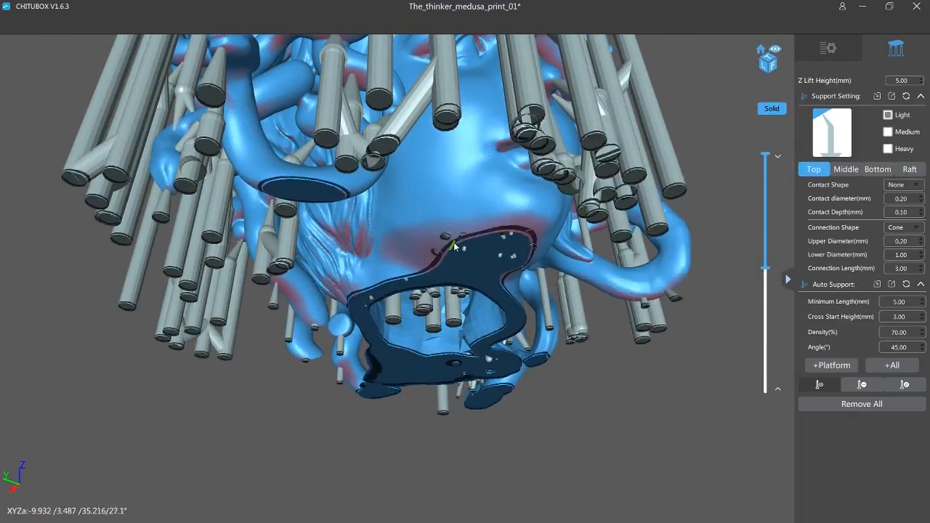
pyautogui.moveTo(453, 247); pyautogui.dragTo(413, 346)
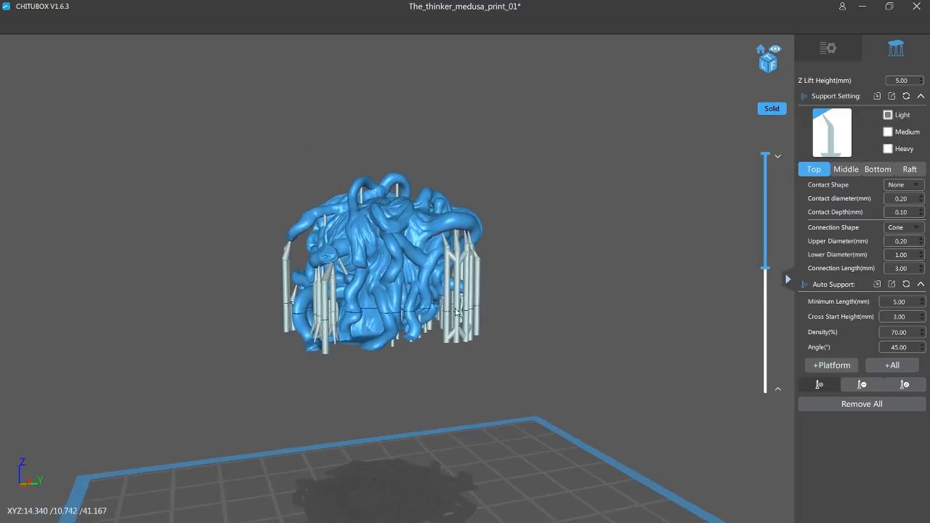
pyautogui.moveTo(454, 312); pyautogui.dragTo(410, 378)
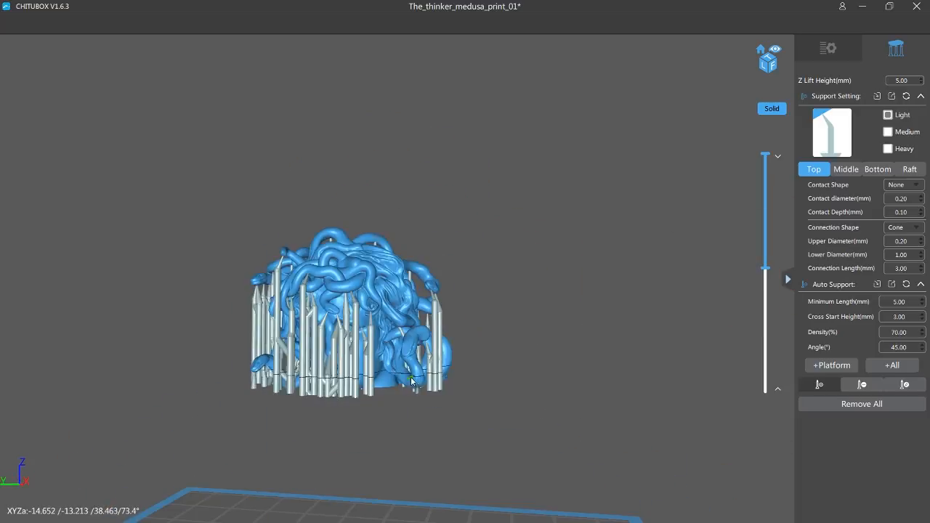
pyautogui.moveTo(410, 378); pyautogui.dragTo(364, 311)
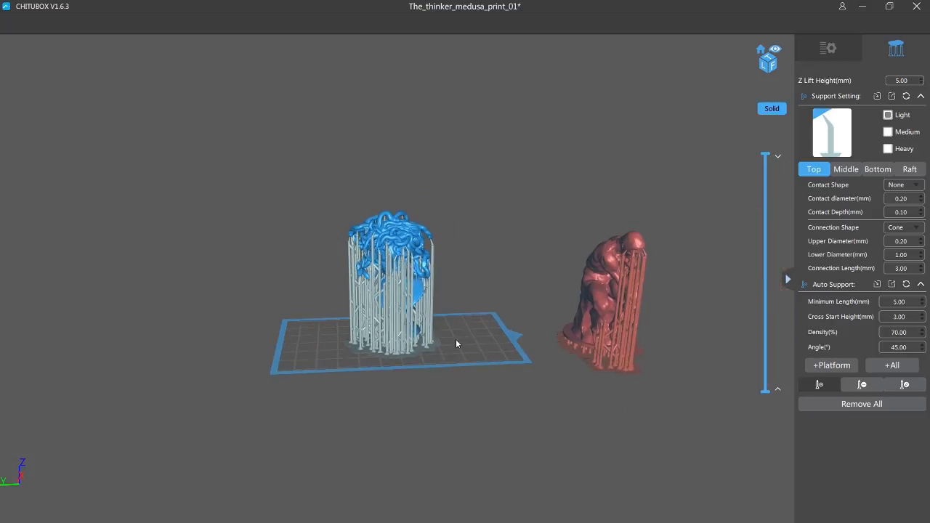
pyautogui.moveTo(456, 344); pyautogui.dragTo(653, 381)
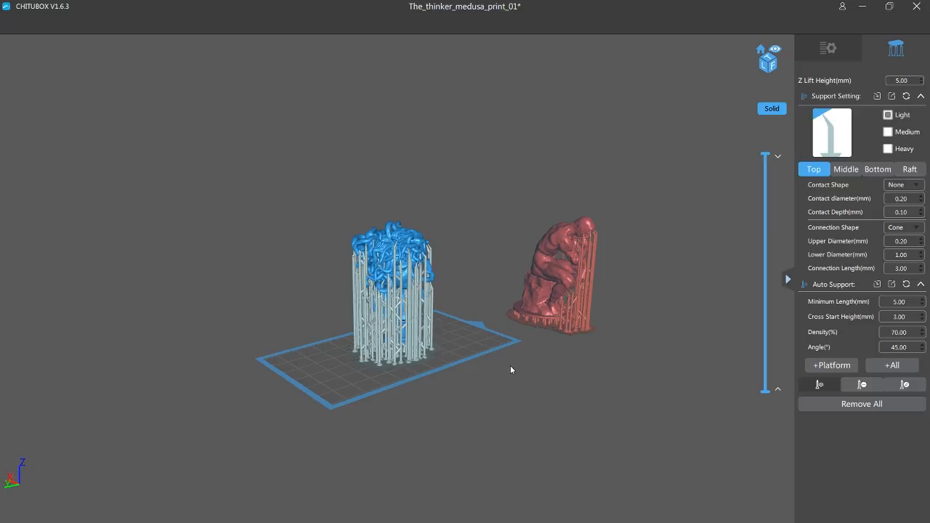
pyautogui.moveTo(511, 371); pyautogui.dragTo(299, 376)
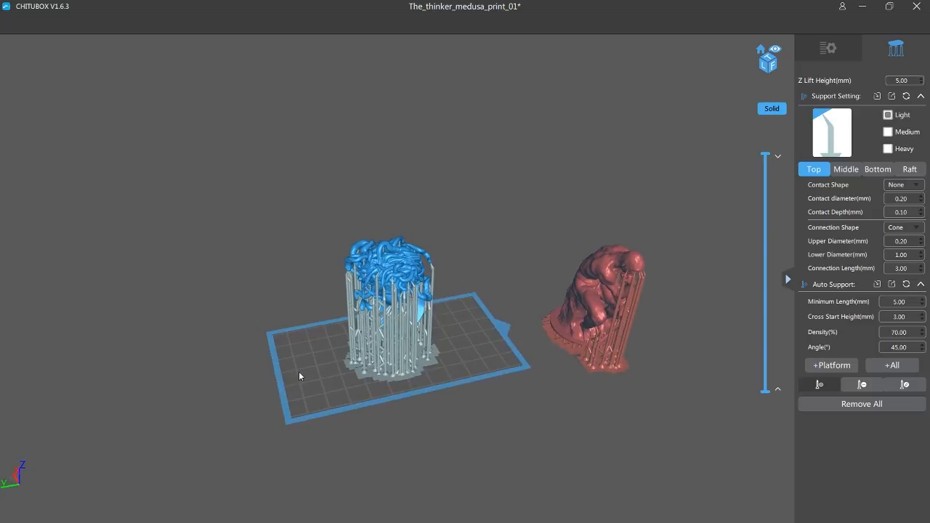
pyautogui.moveTo(535, 384)
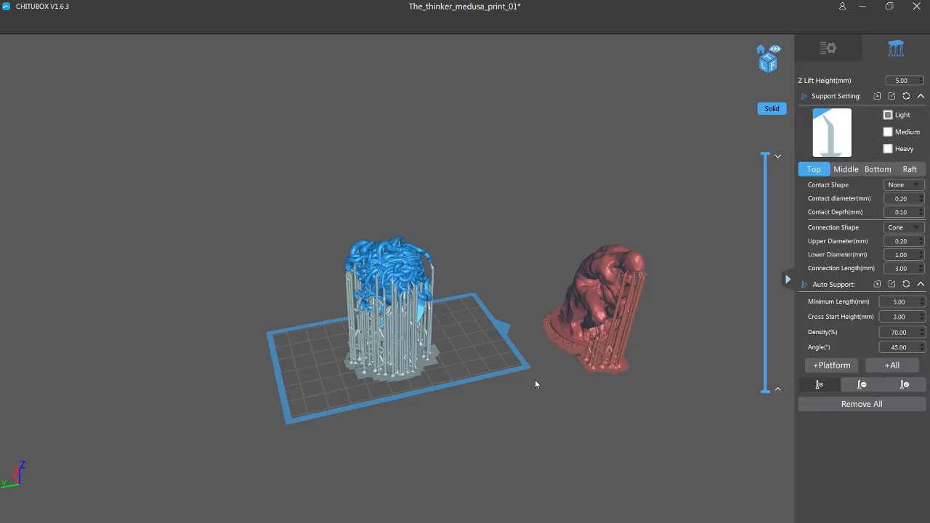
pyautogui.moveTo(387, 325)
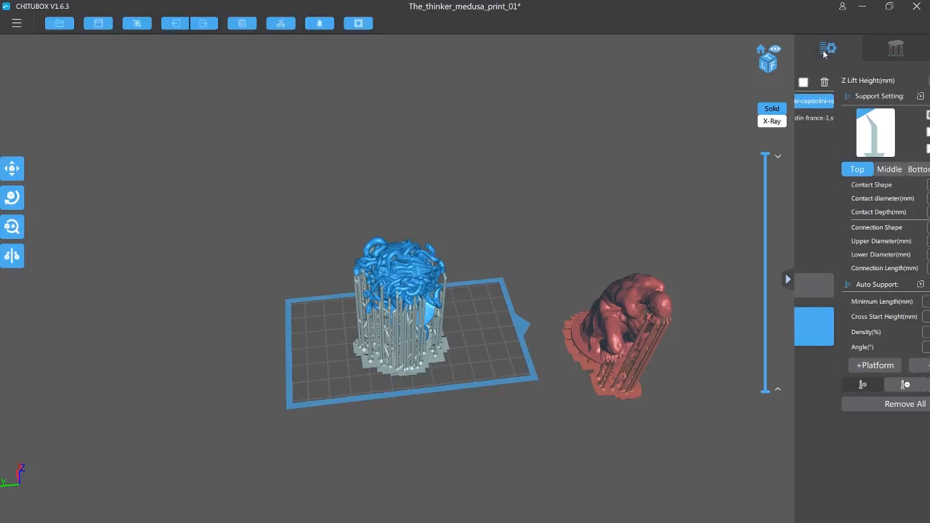
# - Exit support editing back to the layout and select the Medusa bust in the file list
pyautogui.click(11, 168)
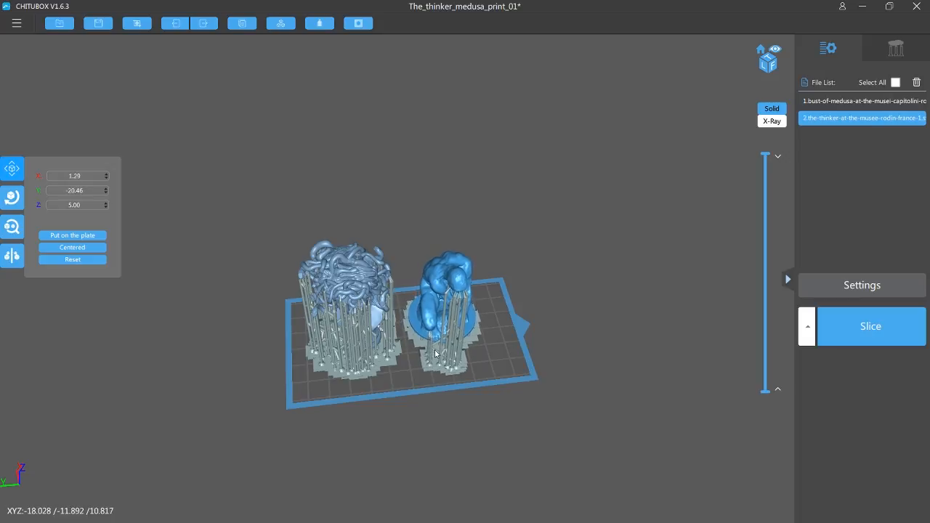
pyautogui.click(863, 102)
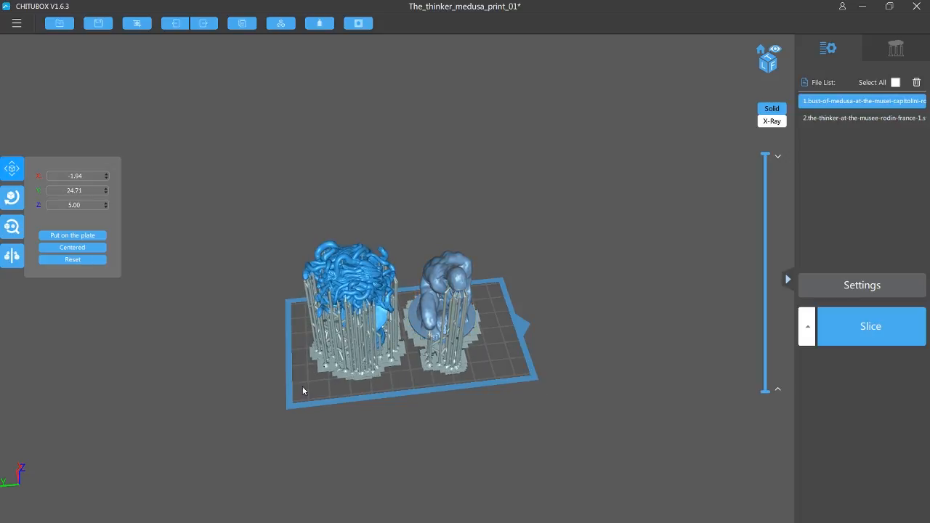
pyautogui.moveTo(320, 396)
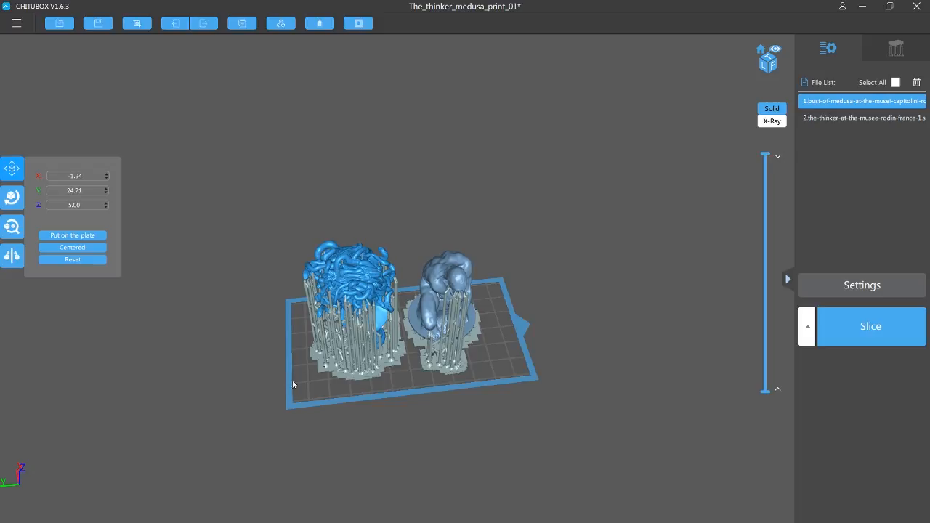
pyautogui.moveTo(493, 296)
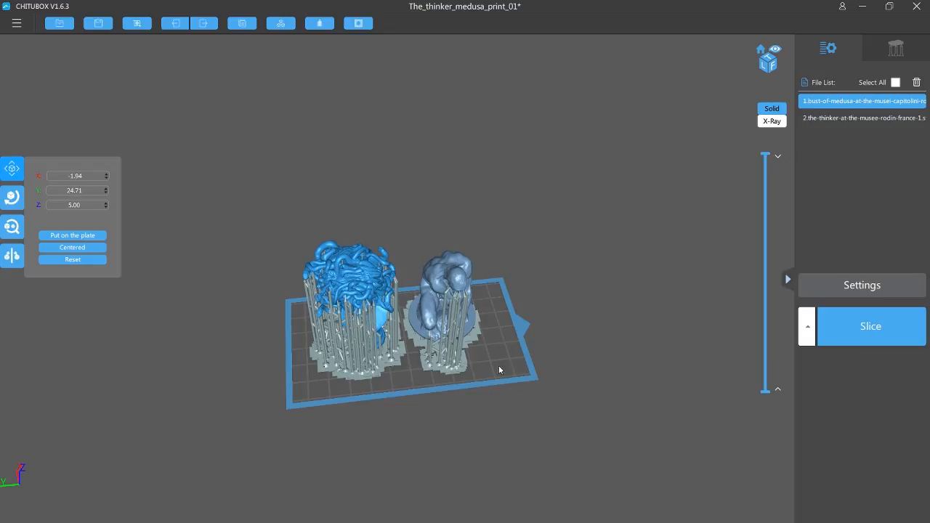
pyautogui.moveTo(500, 369)
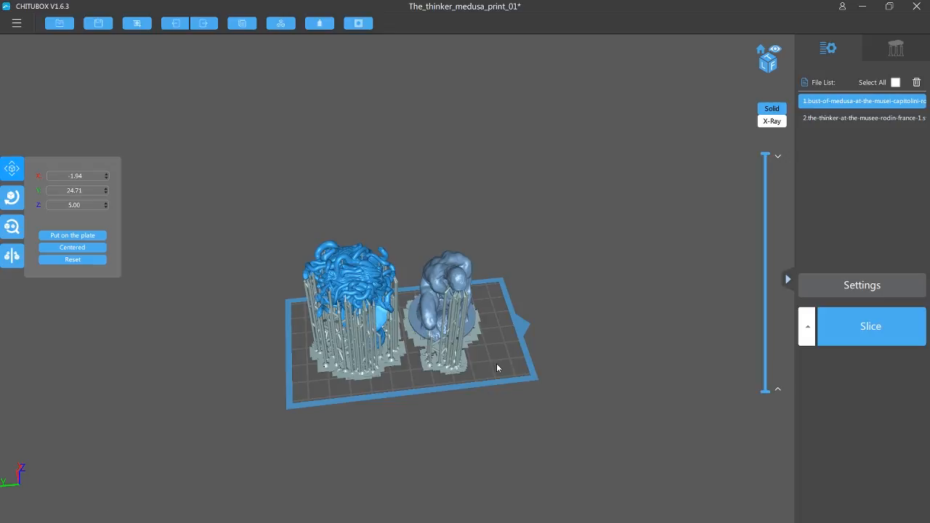